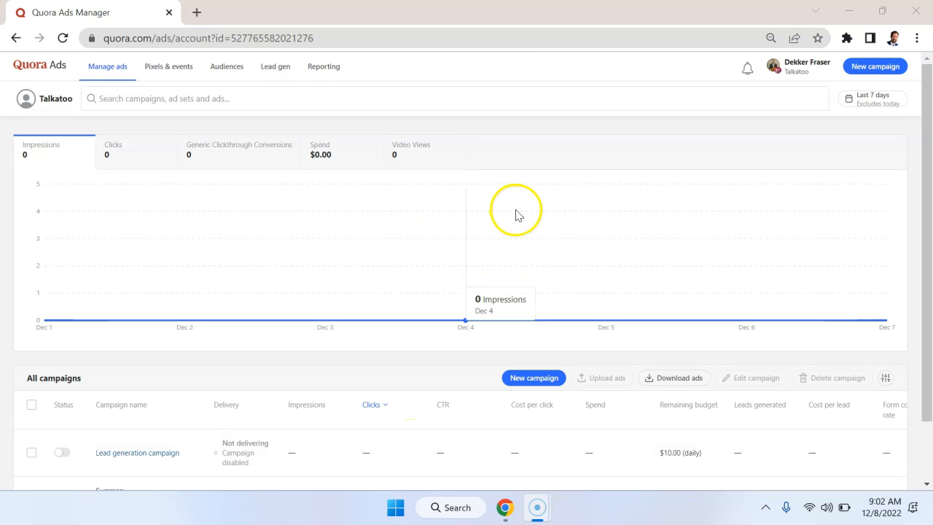
mouse_move(886, 75)
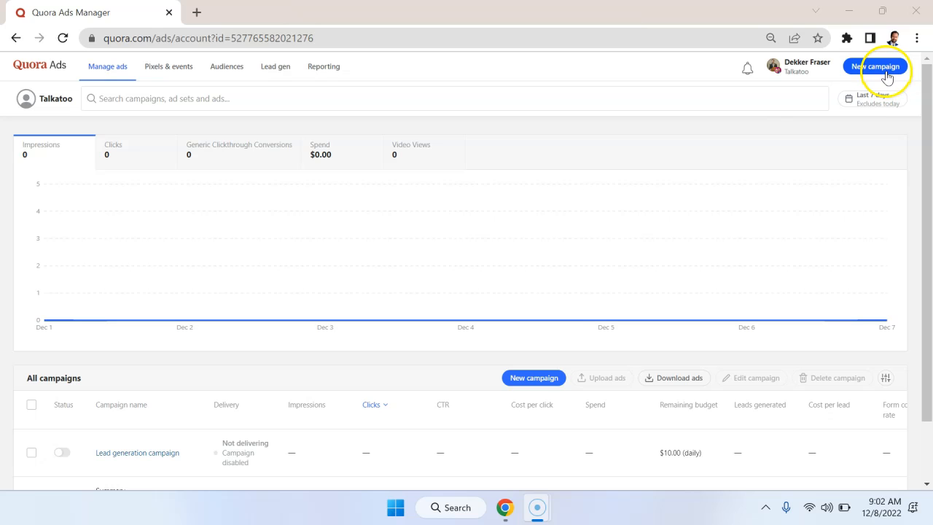
Step: Start a new campaign from the Ads Manager dashboard, showing the objective choices
left_click(874, 67)
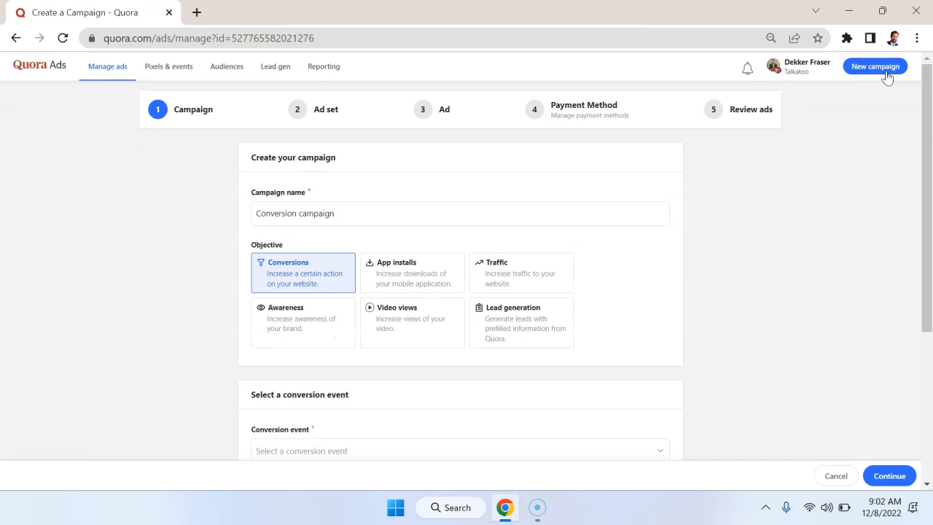
scroll("down", 3)
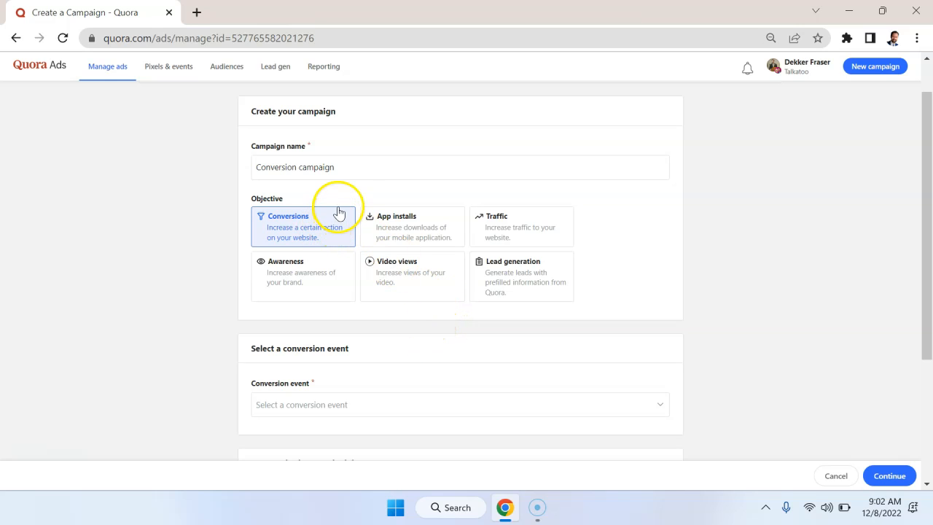
mouse_move(348, 191)
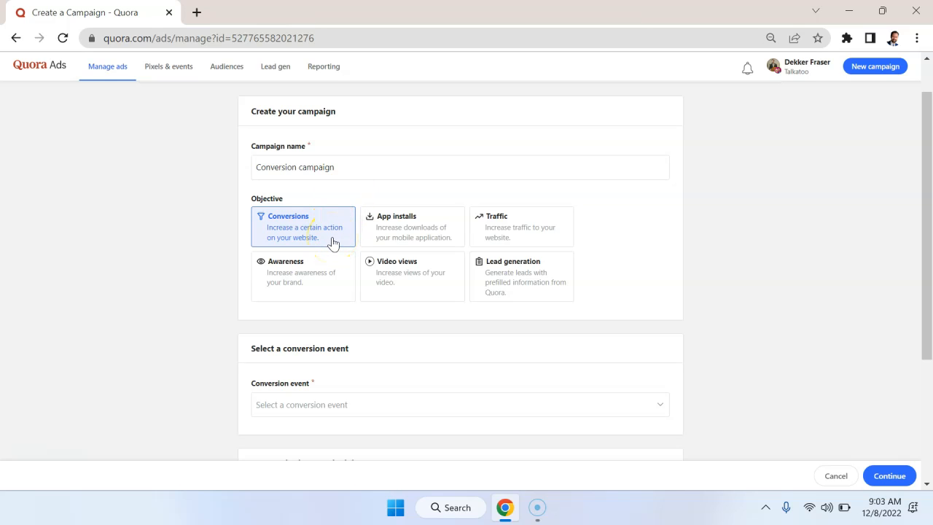
mouse_move(444, 245)
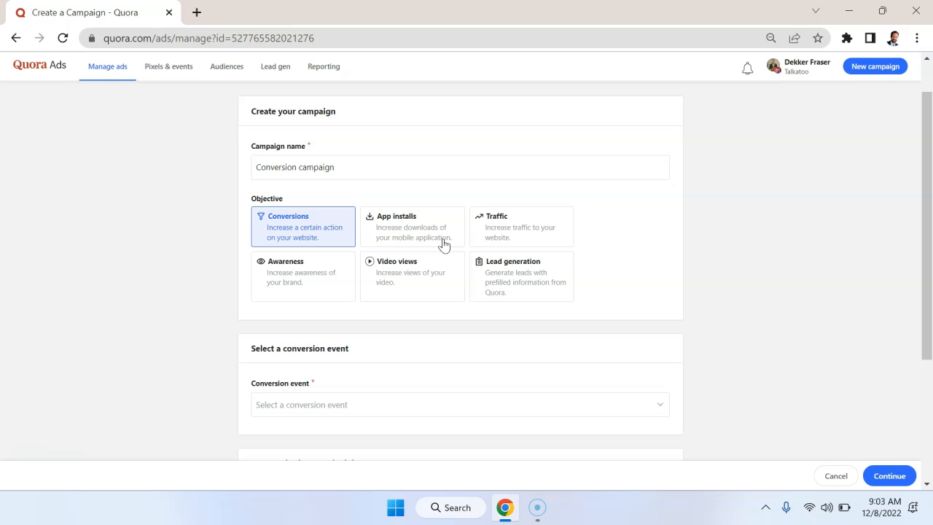
mouse_move(534, 240)
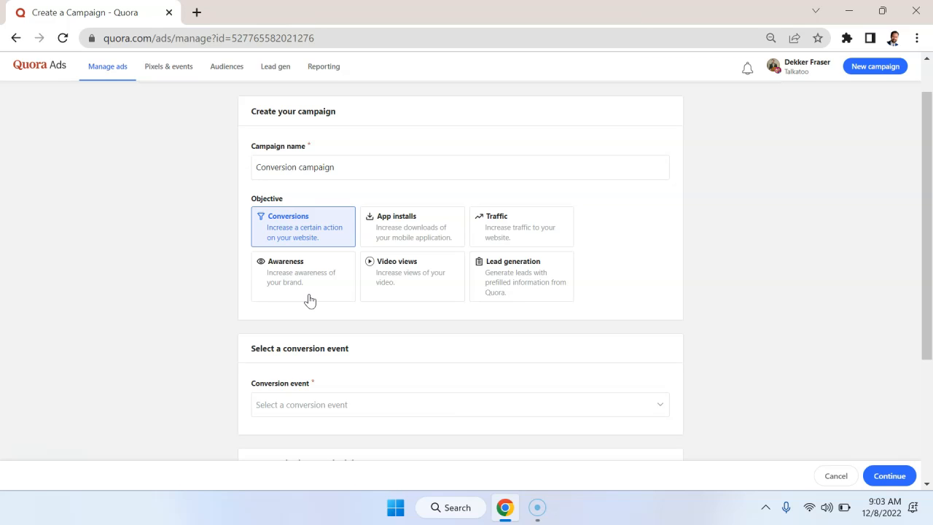
mouse_move(452, 292)
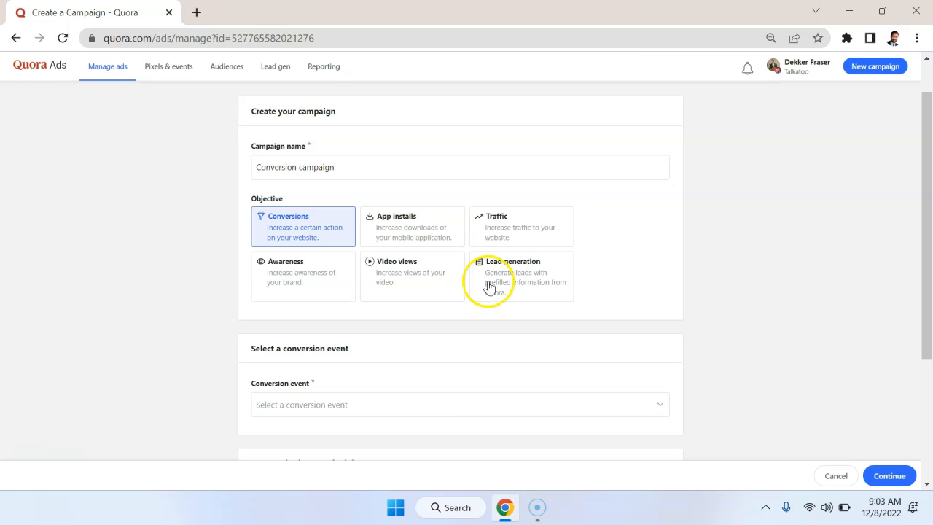
mouse_move(546, 284)
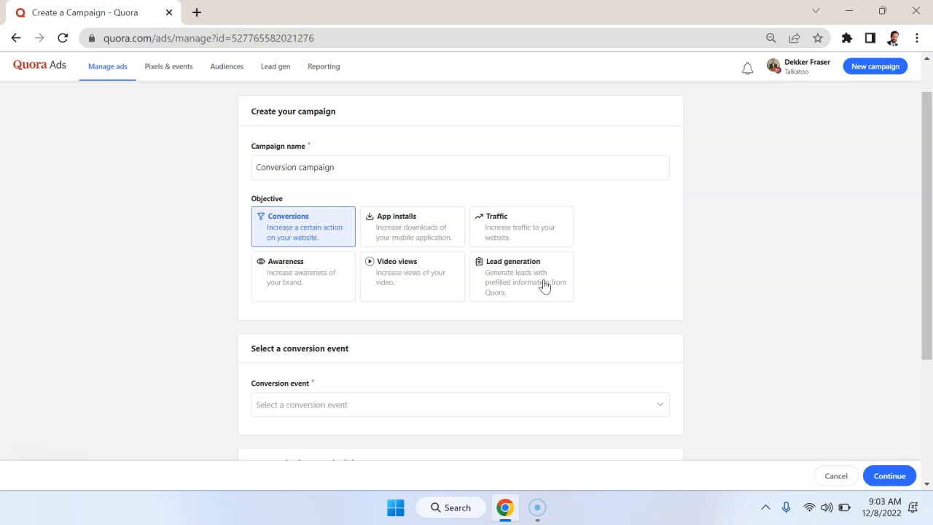
Step: Choose the Lead generation objective with a US$100.00 daily maximum budget and continue
left_click(520, 276)
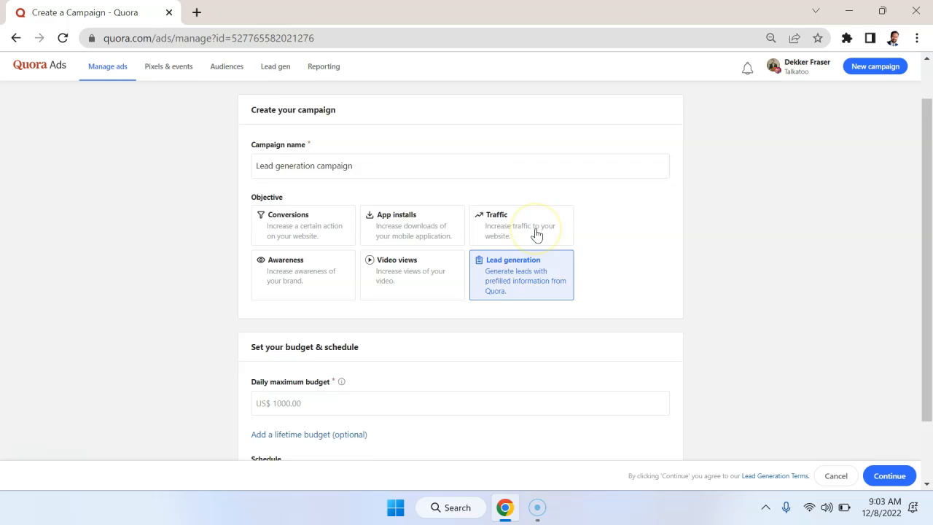
scroll("down", 3)
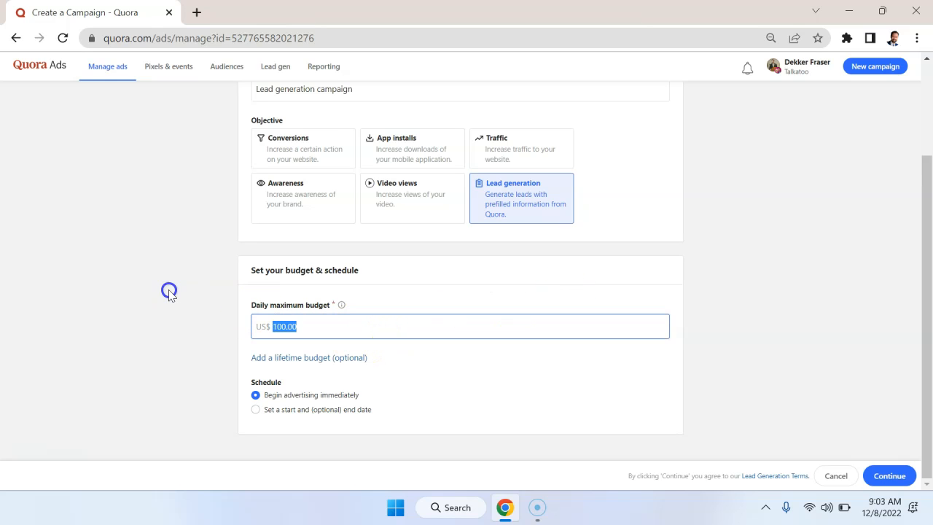
type("5.00")
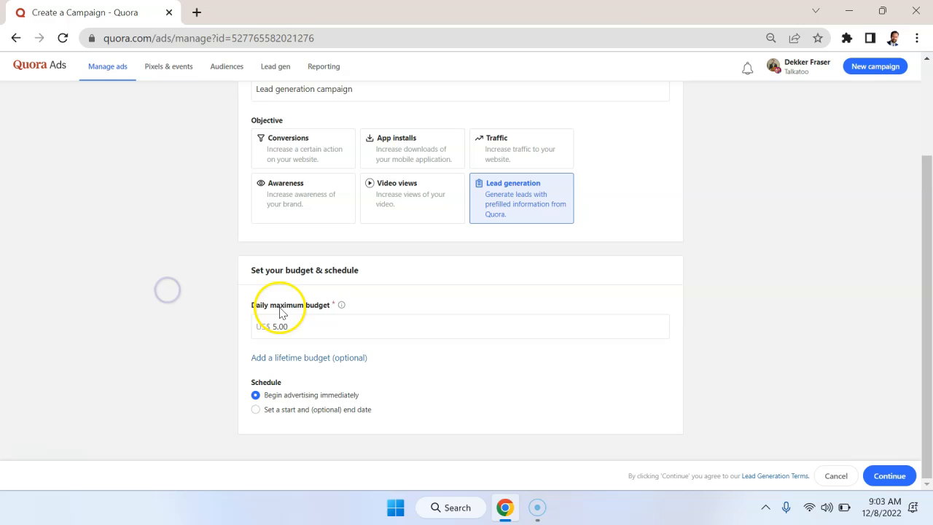
type("100.00")
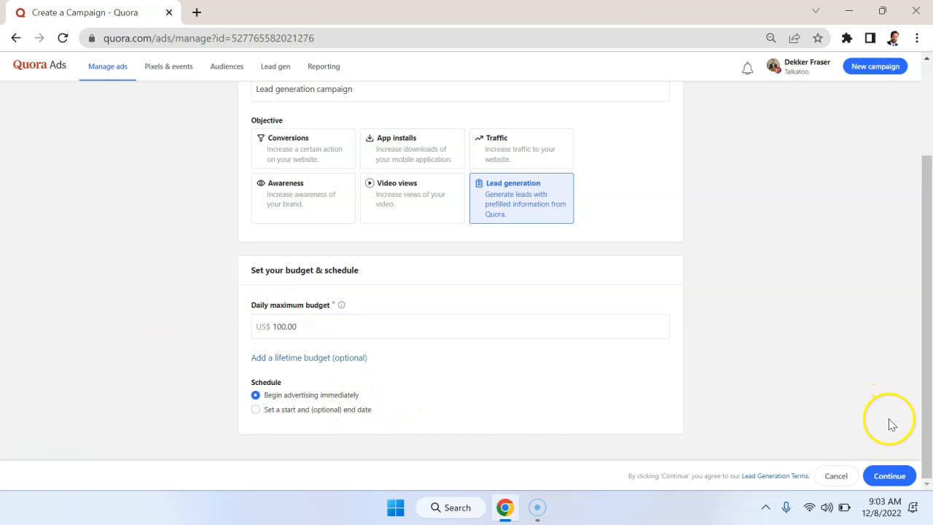
left_click(889, 475)
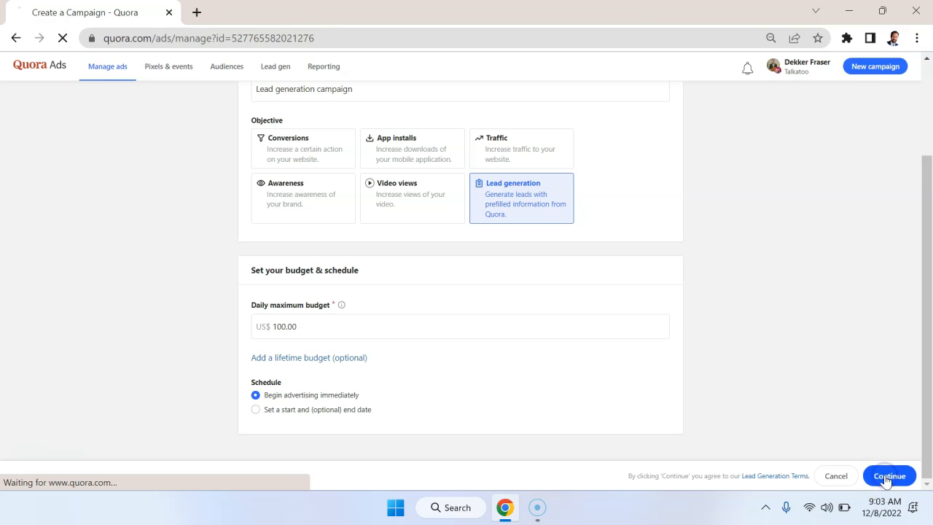
Step: Add United States (Country) as the ad set's included location
left_click(889, 475)
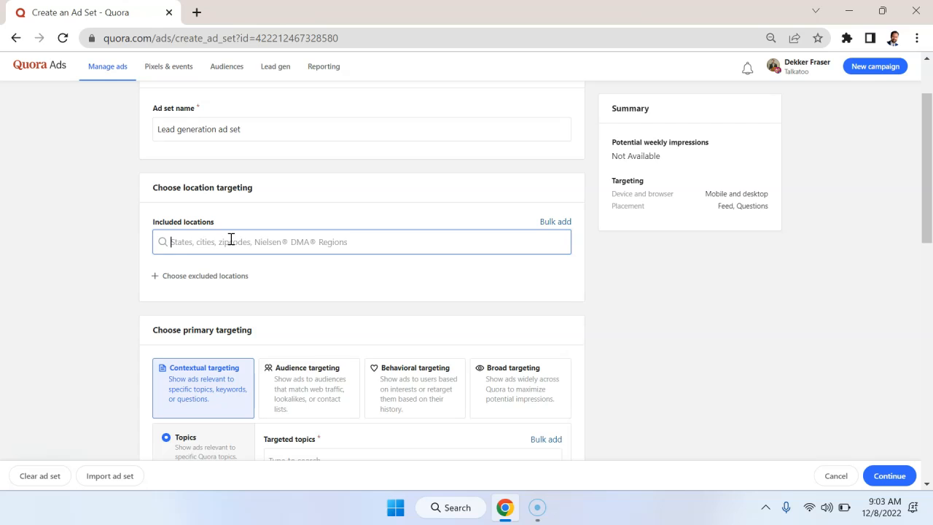
type("United States")
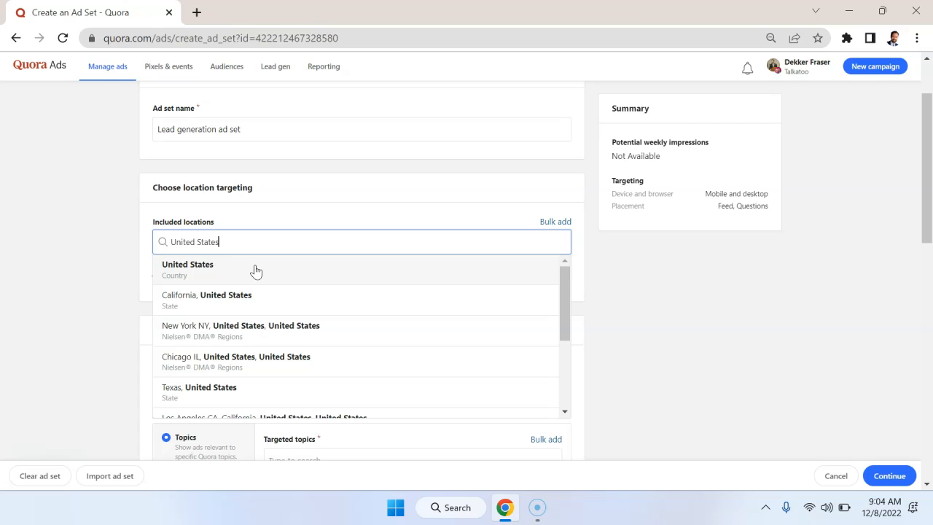
left_click(186, 268)
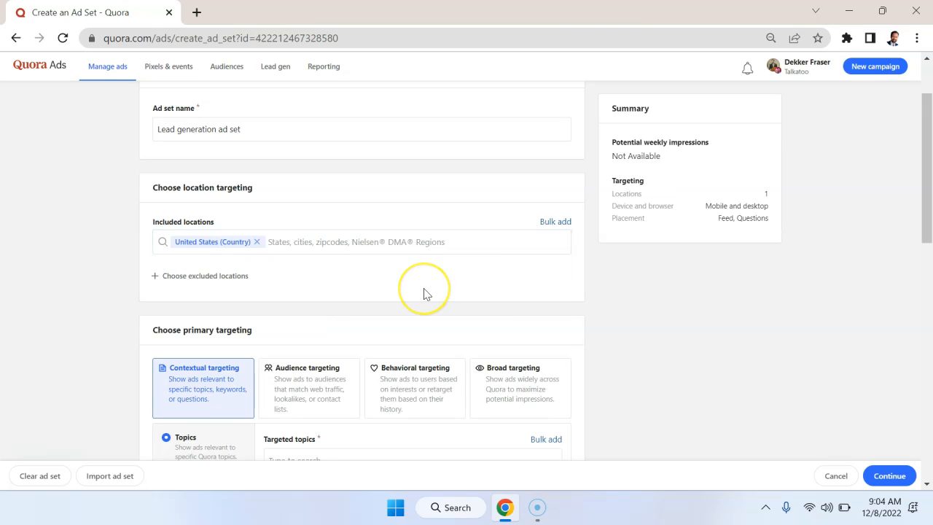
scroll("down", 3)
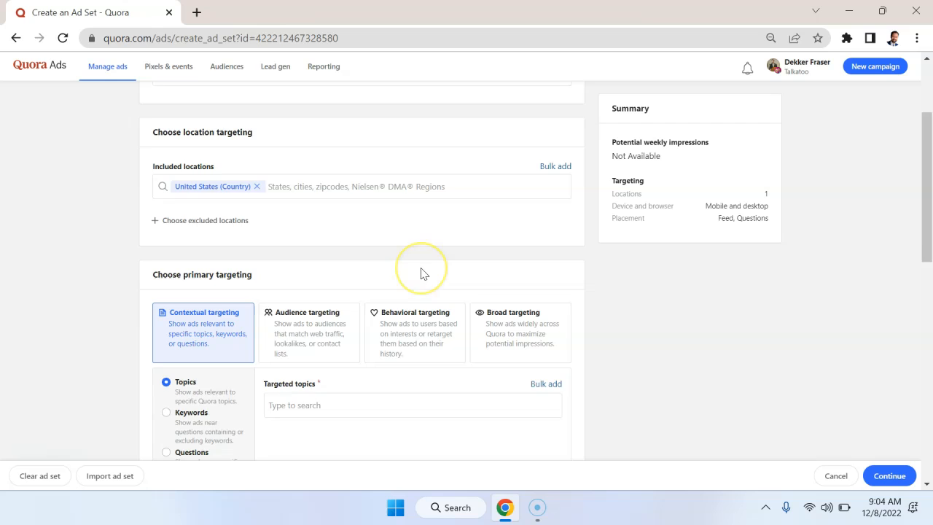
scroll("down", 3)
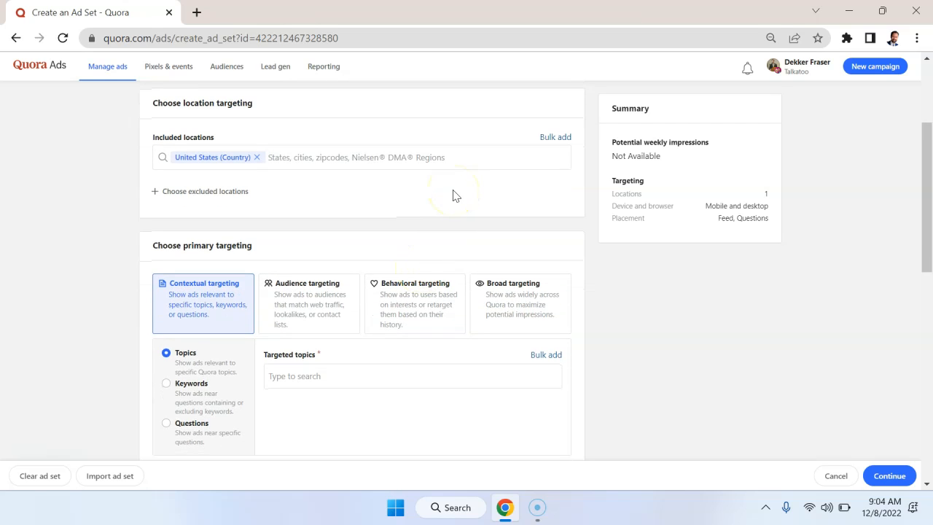
scroll("down", 3)
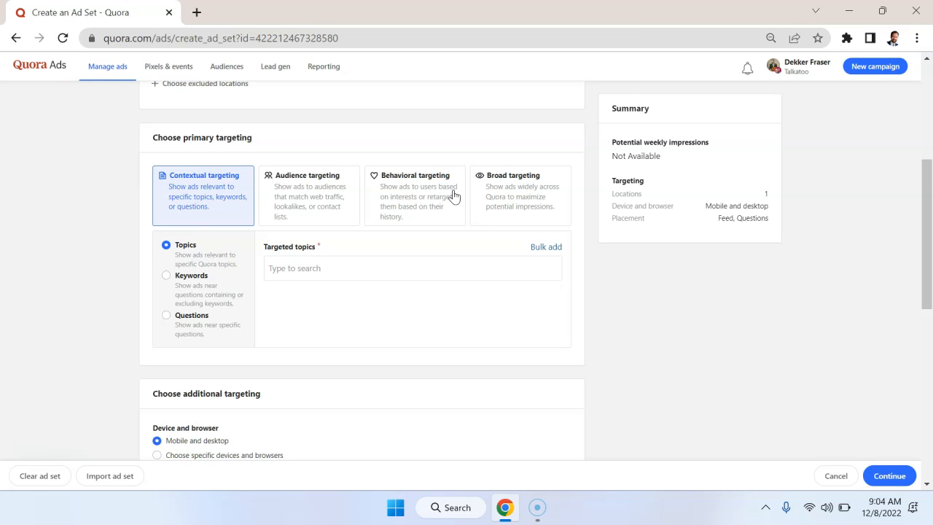
mouse_move(603, 241)
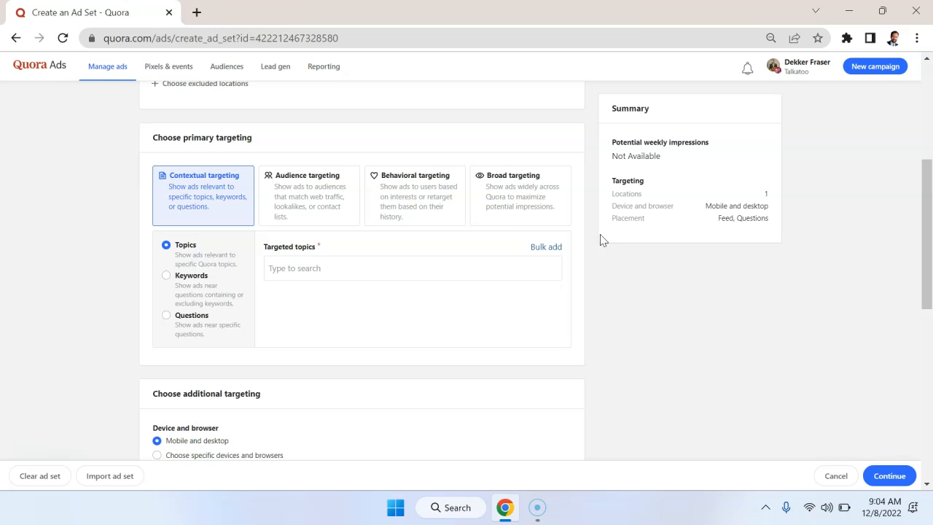
mouse_move(247, 213)
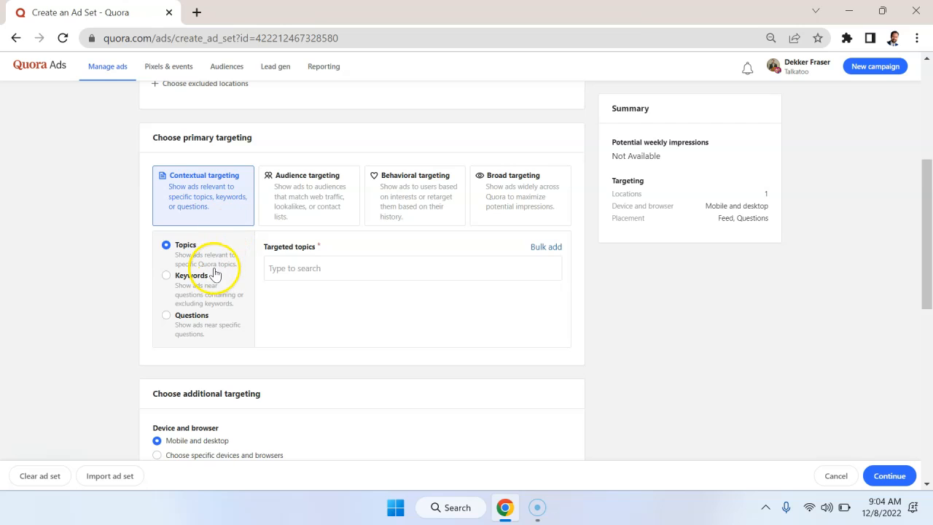
Step: Add Software-as-a-Service, SaaS Sales, B2B and other topics to contextual topic targeting
type("saas")
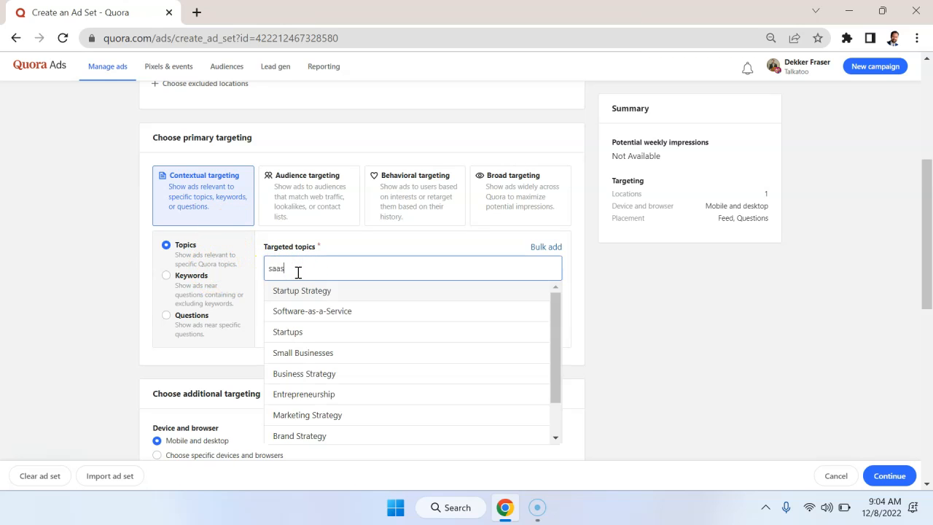
left_click(312, 310)
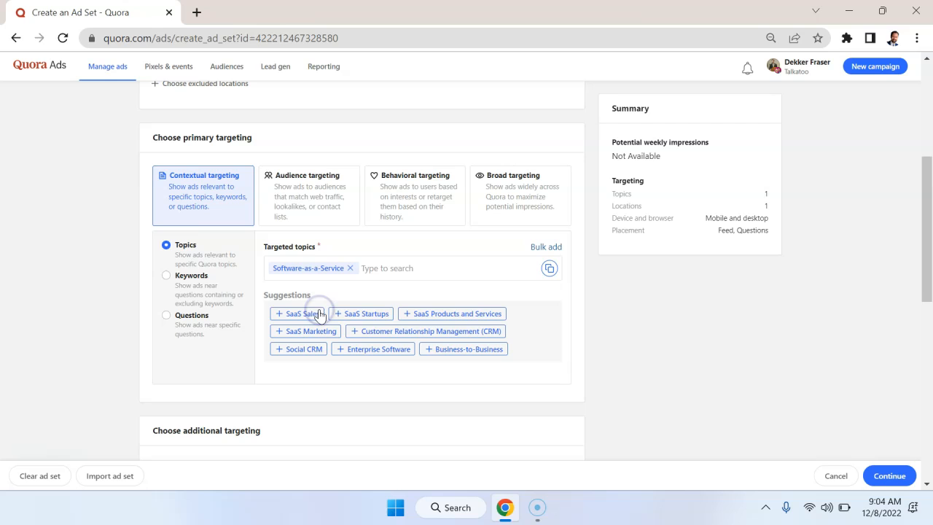
left_click(298, 312)
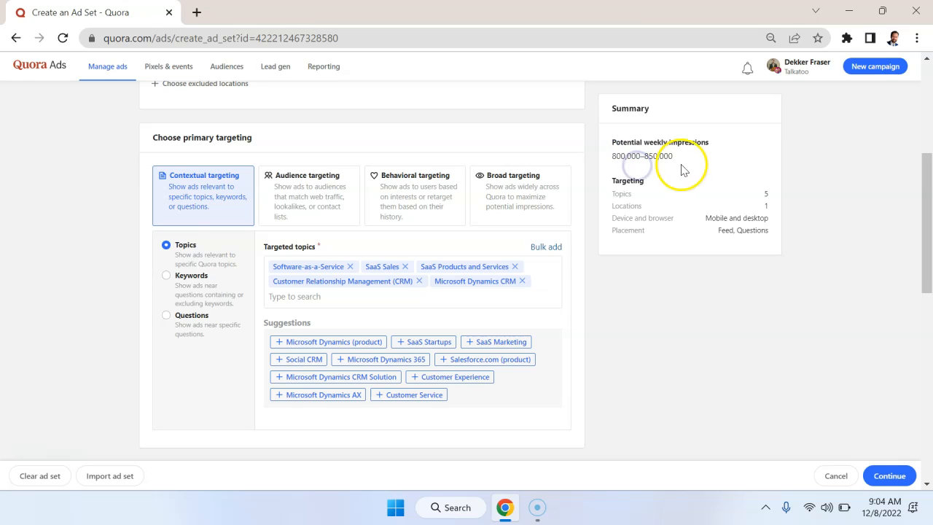
mouse_move(684, 169)
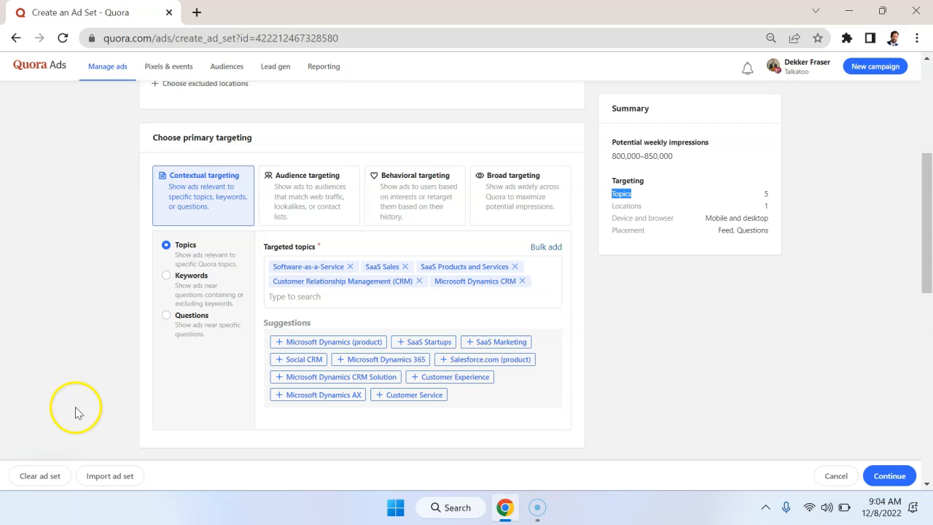
type("b2")
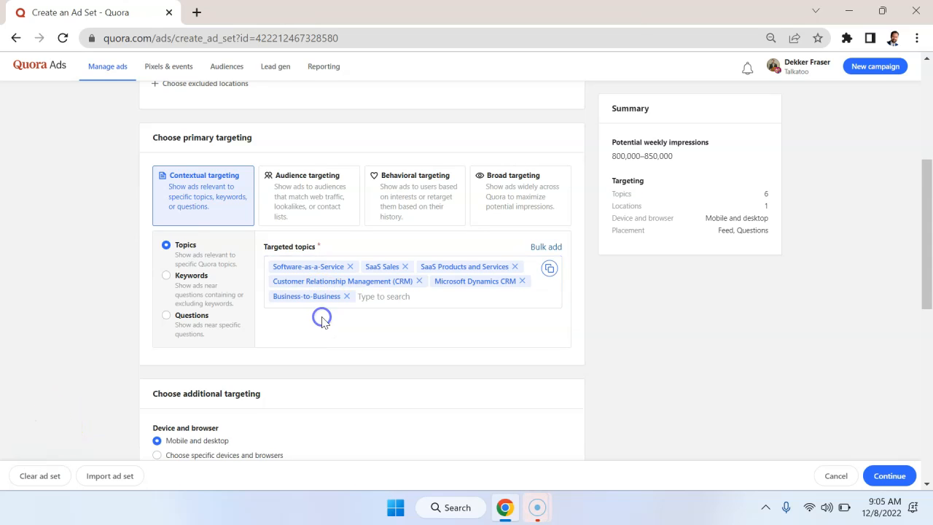
left_click(385, 296)
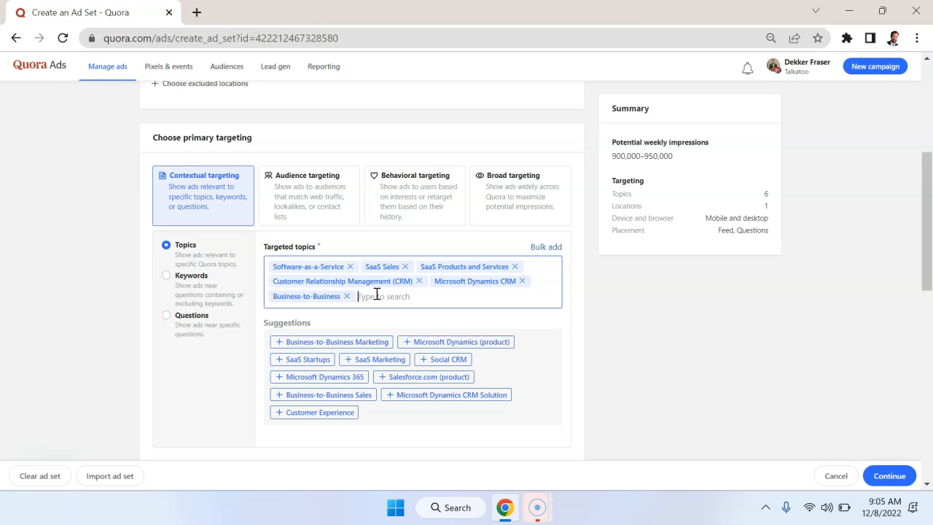
type("start")
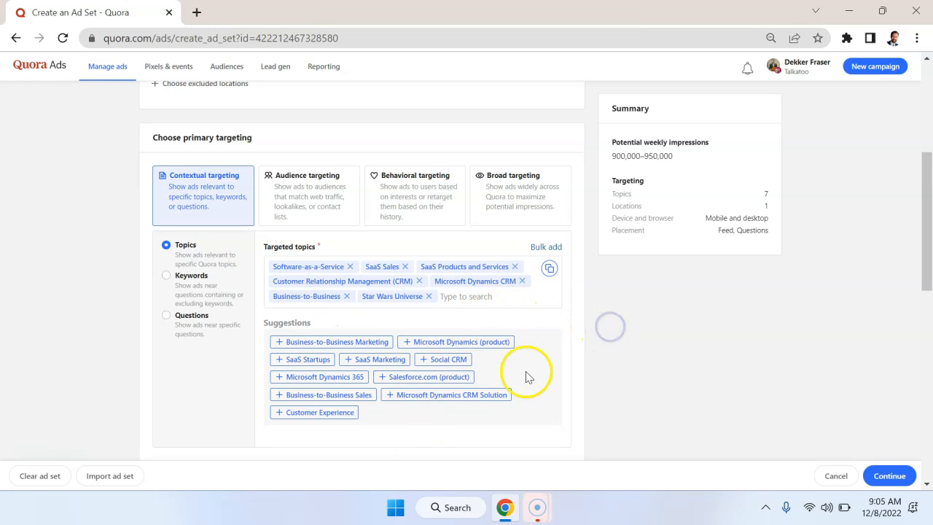
mouse_move(499, 362)
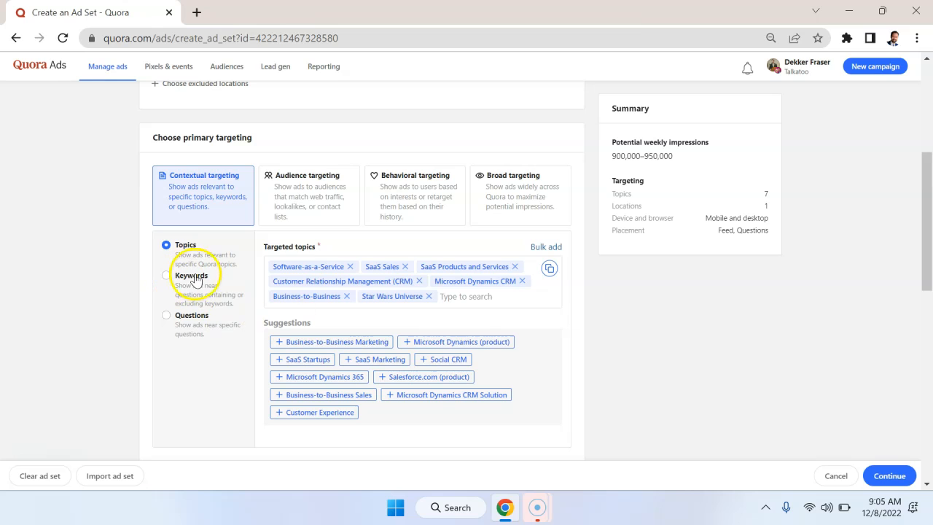
Step: Switch to keyword targeting and add 'product marketing' as a targeted keyword
left_click(166, 276)
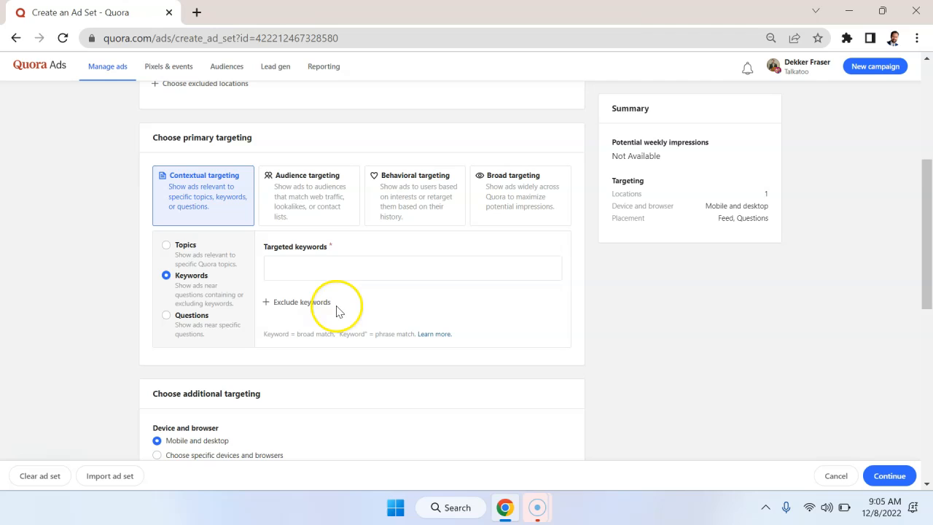
left_click(411, 268)
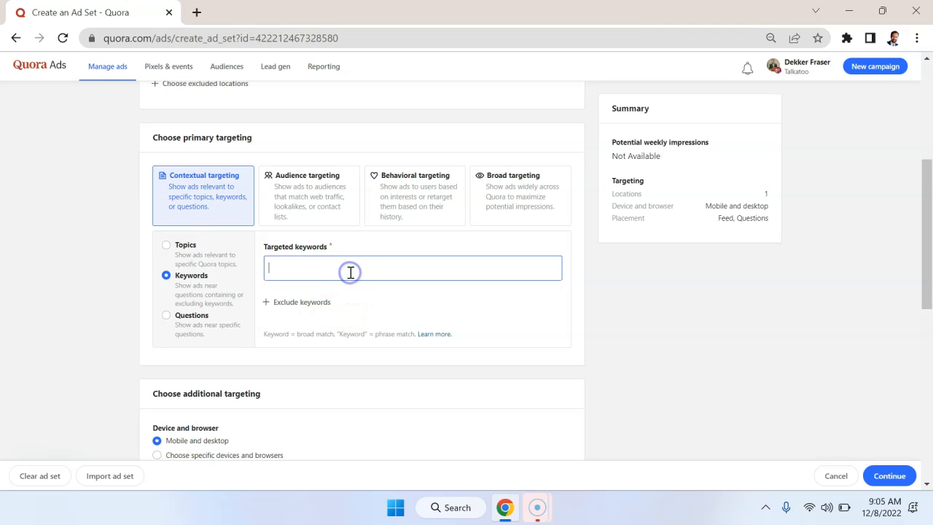
type("product marketing")
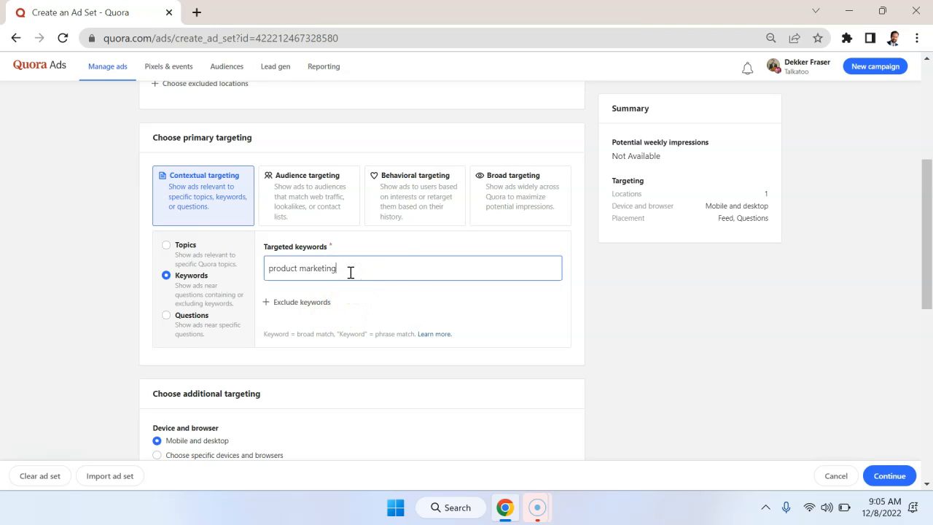
key("Enter")
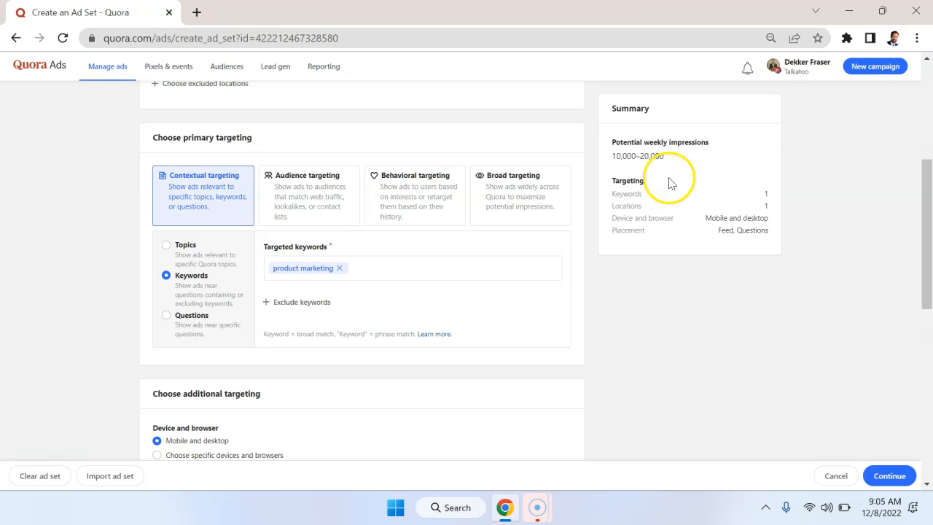
mouse_move(215, 365)
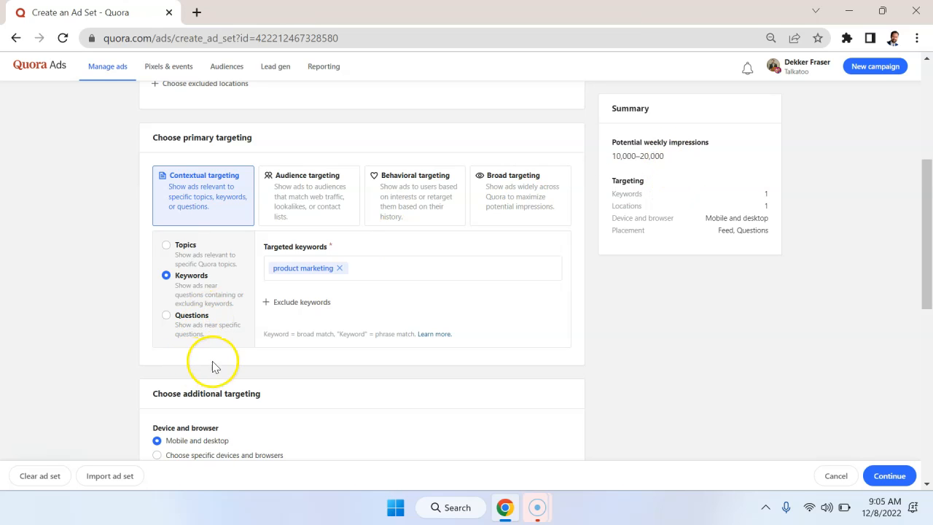
Step: Switch to question targeting and start bulk-adding questions, none added yet
left_click(166, 315)
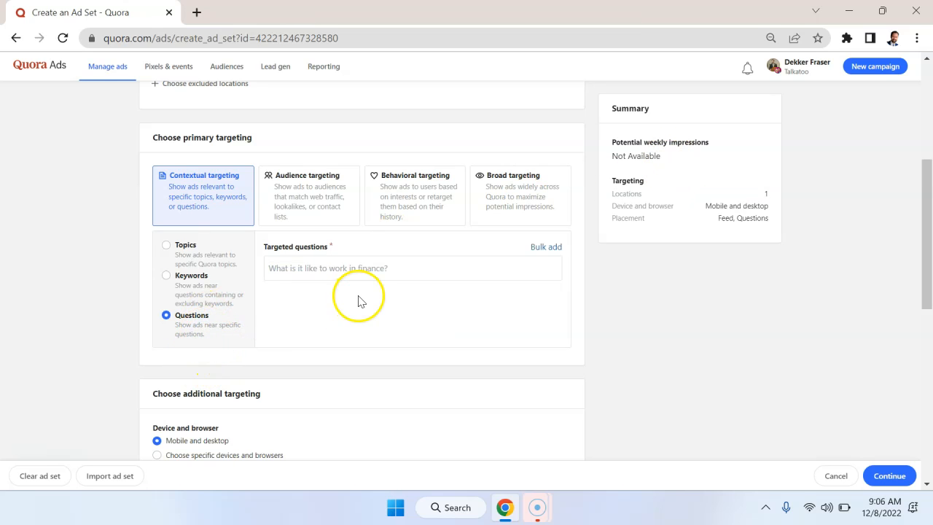
left_click(411, 268)
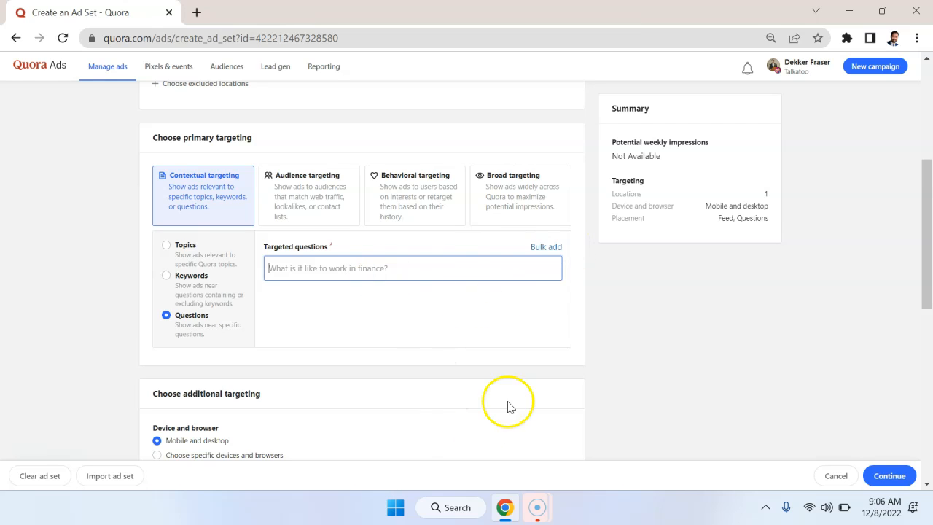
mouse_move(487, 374)
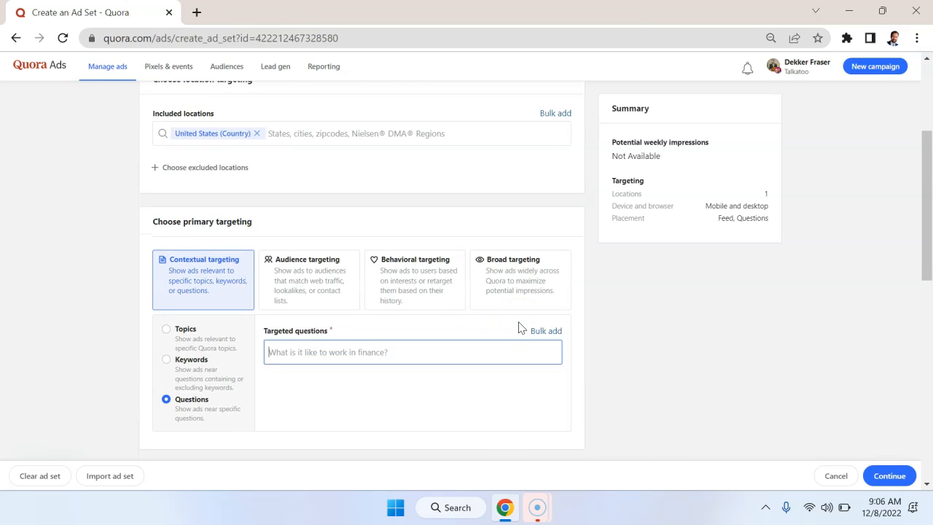
left_click(545, 329)
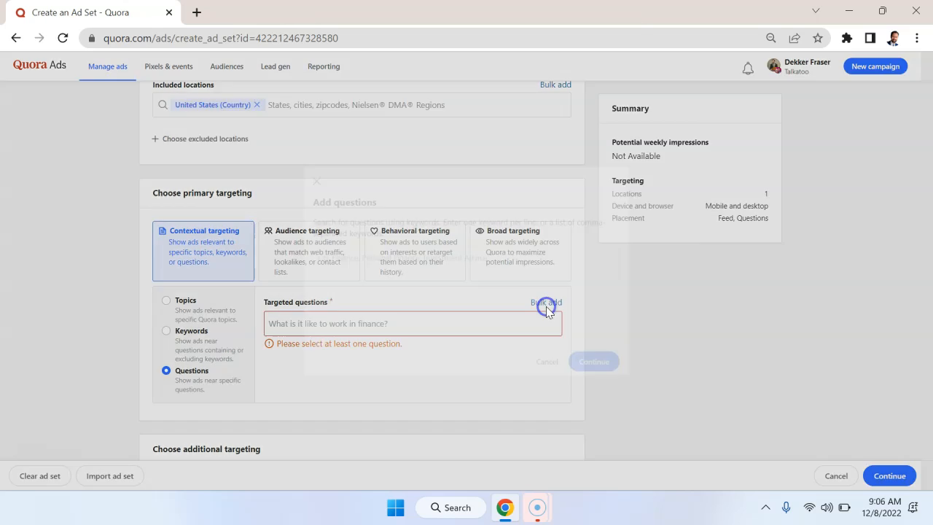
scroll("down", 3)
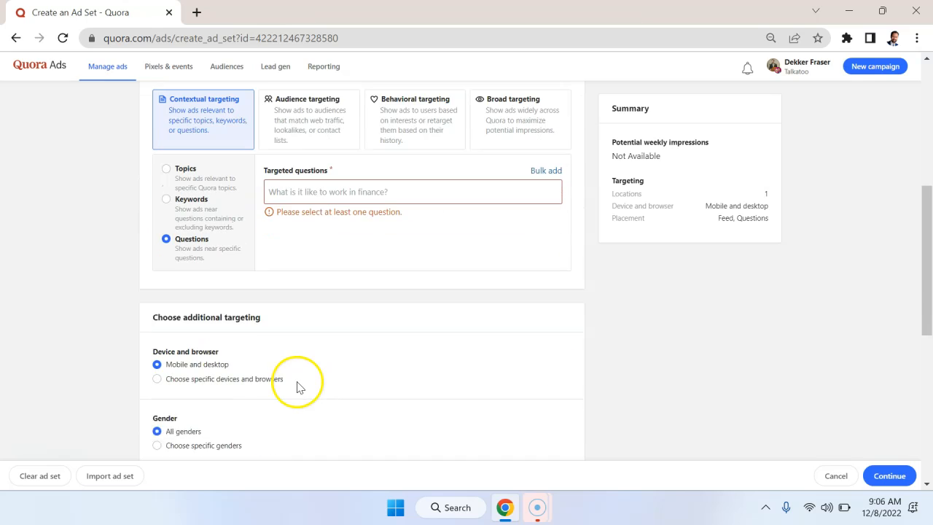
scroll("up", 3)
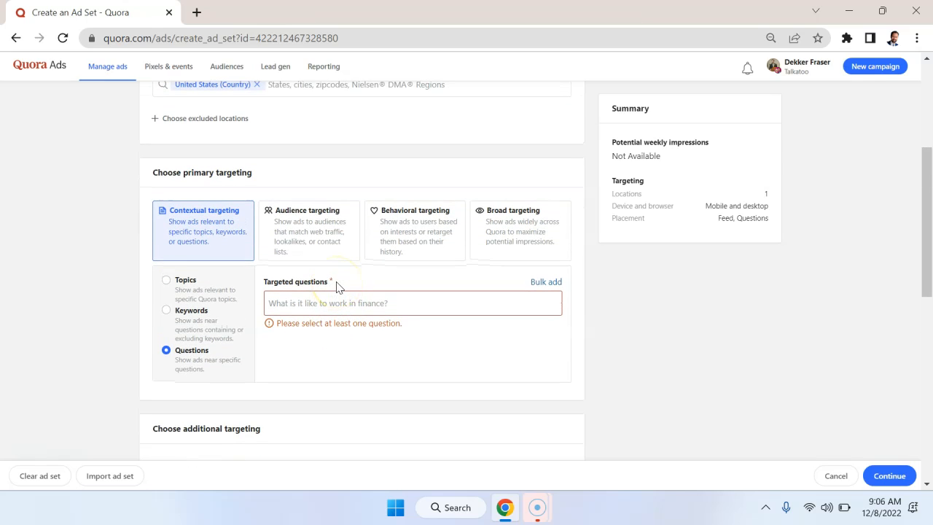
Step: Switch to audience targeting, start creating a new audience, then dismiss it
left_click(309, 230)
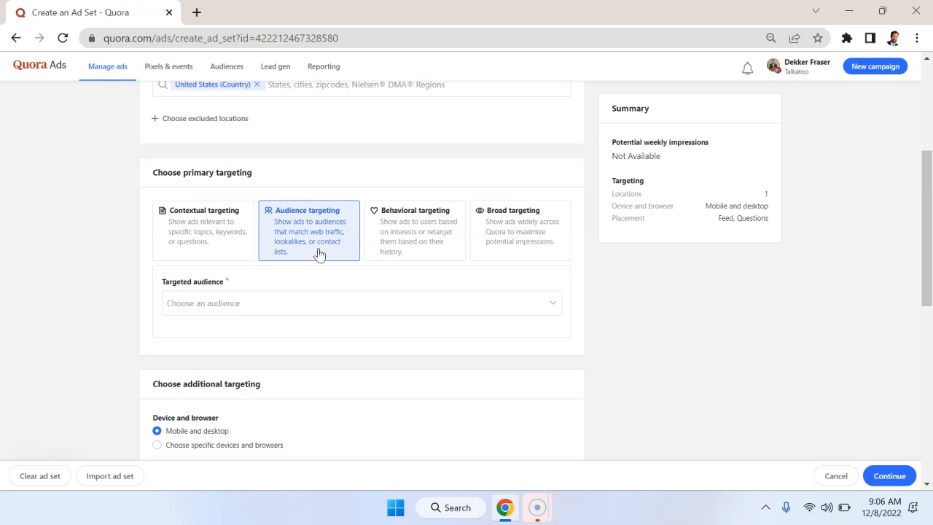
left_click(362, 301)
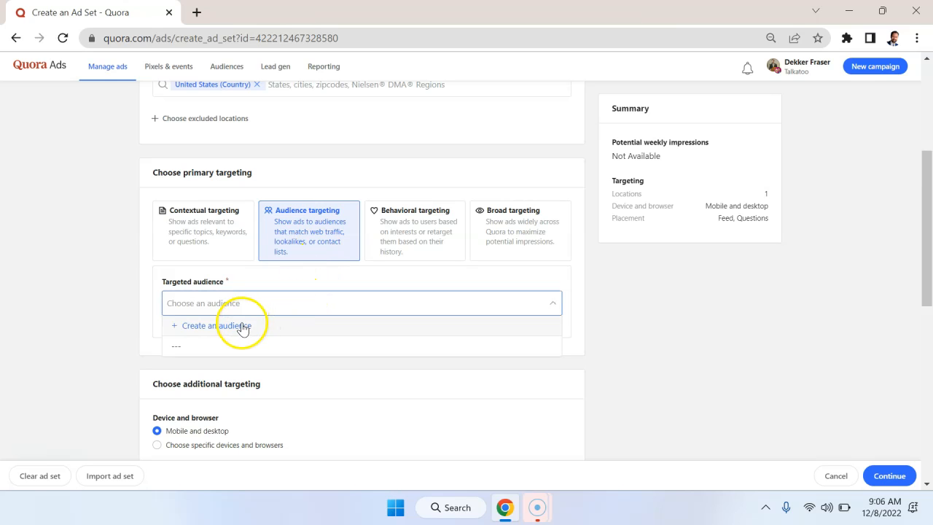
left_click(210, 325)
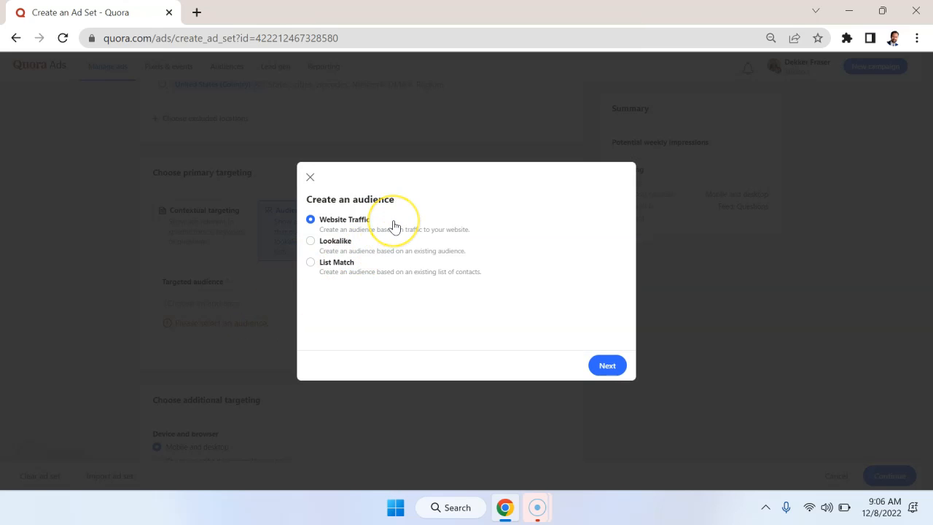
mouse_move(358, 265)
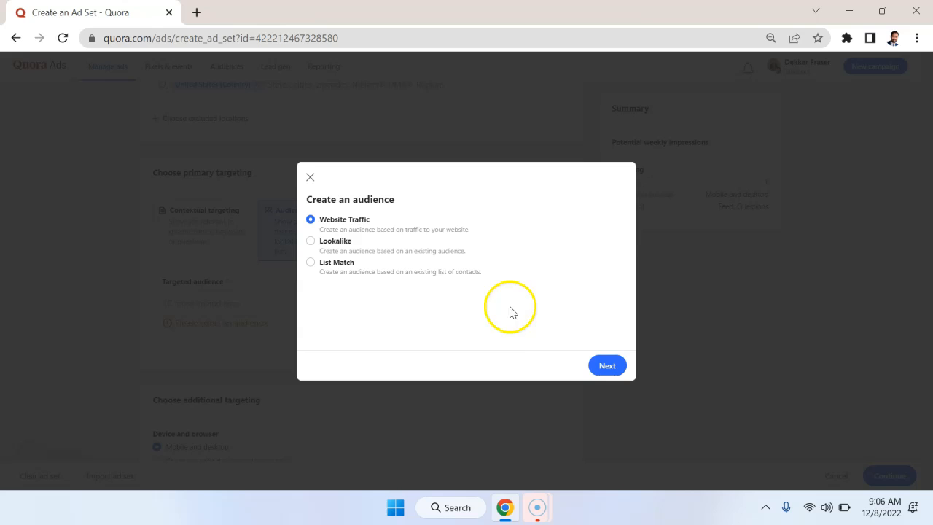
left_click(309, 176)
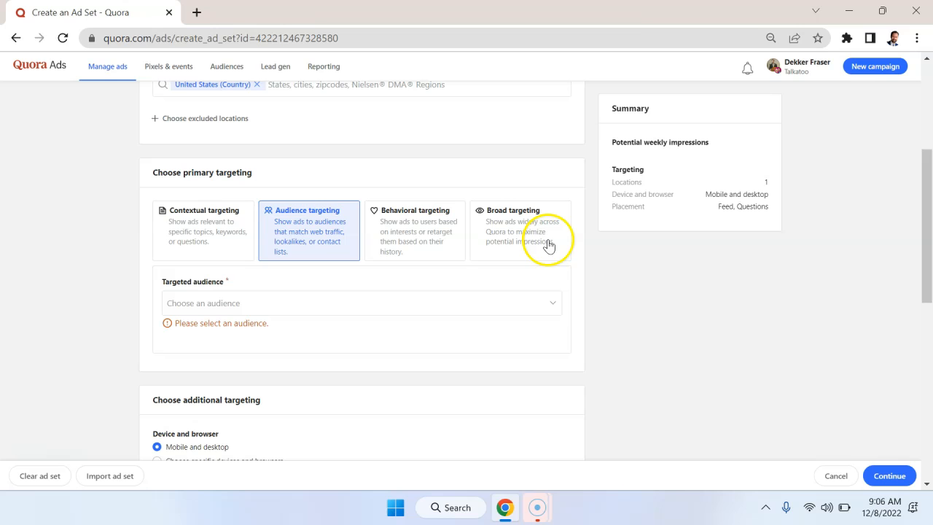
mouse_move(191, 248)
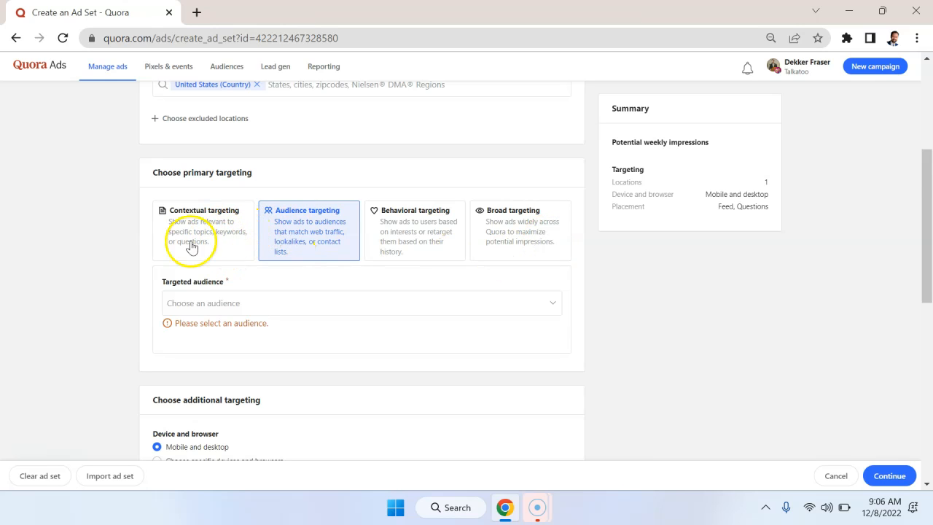
mouse_move(455, 266)
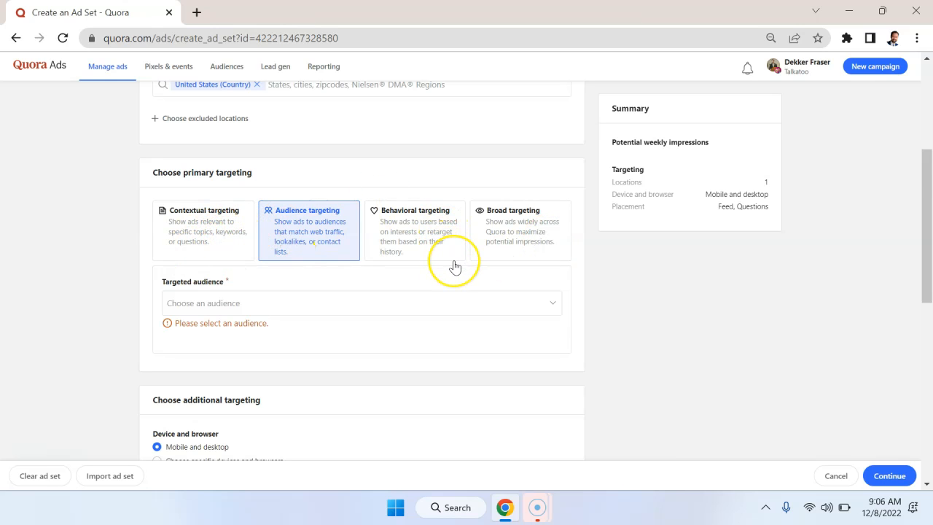
mouse_move(426, 249)
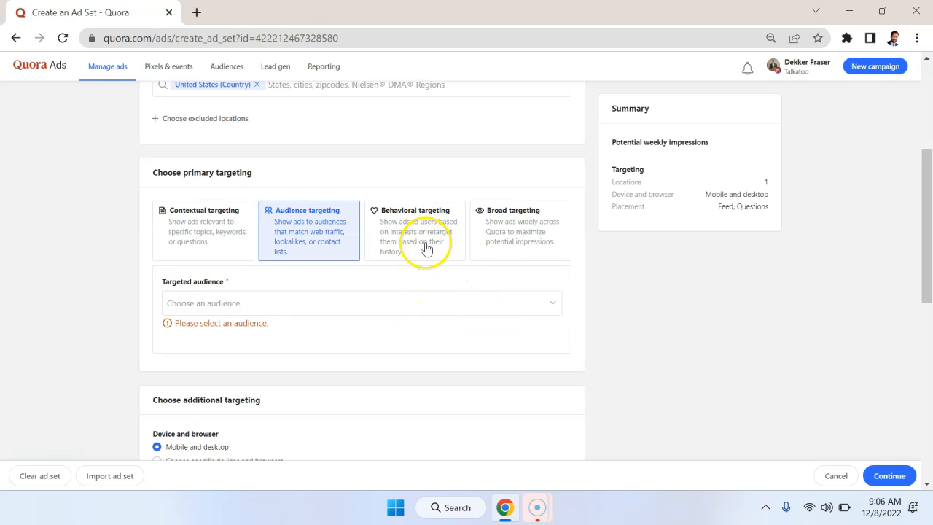
Step: Under behavioral keyword history, try keywords like b2b, product and entrepreneurship, then remove them
left_click(414, 231)
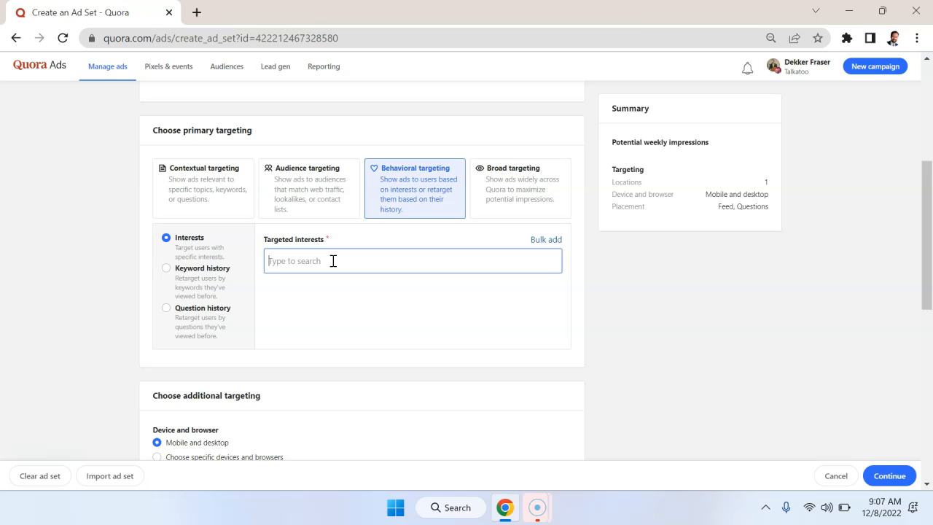
type("b2b")
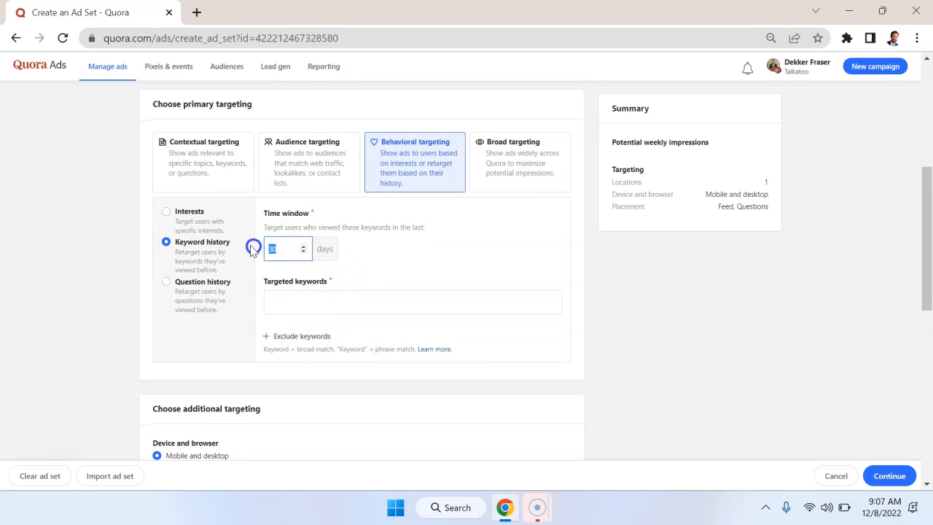
type("100")
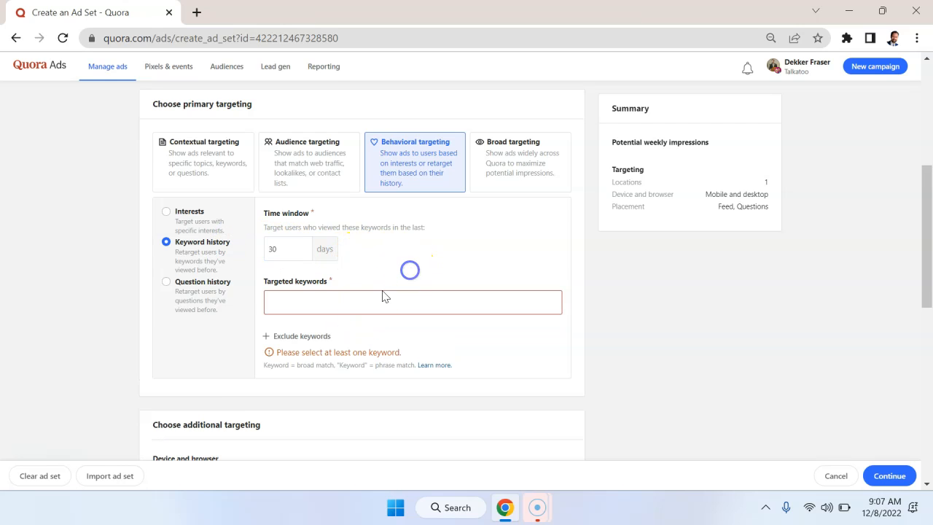
type("product management")
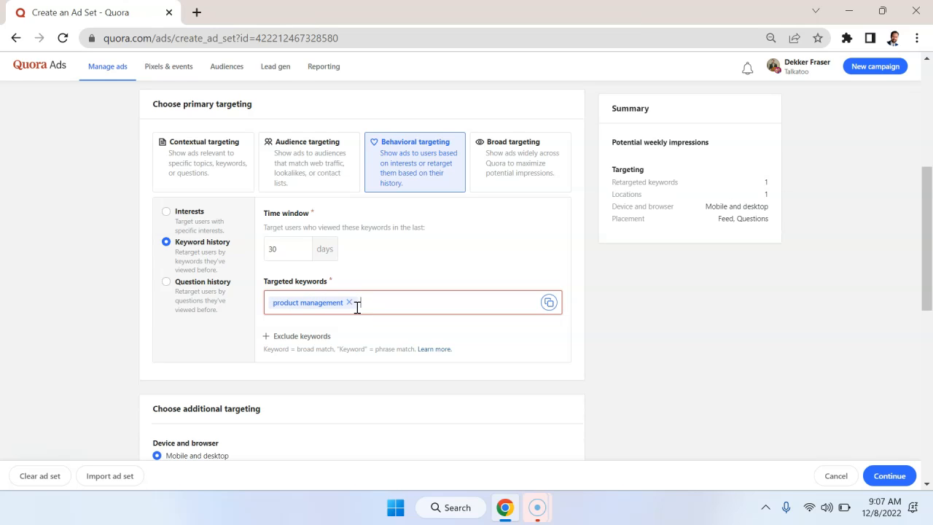
type("software management entrepreneu")
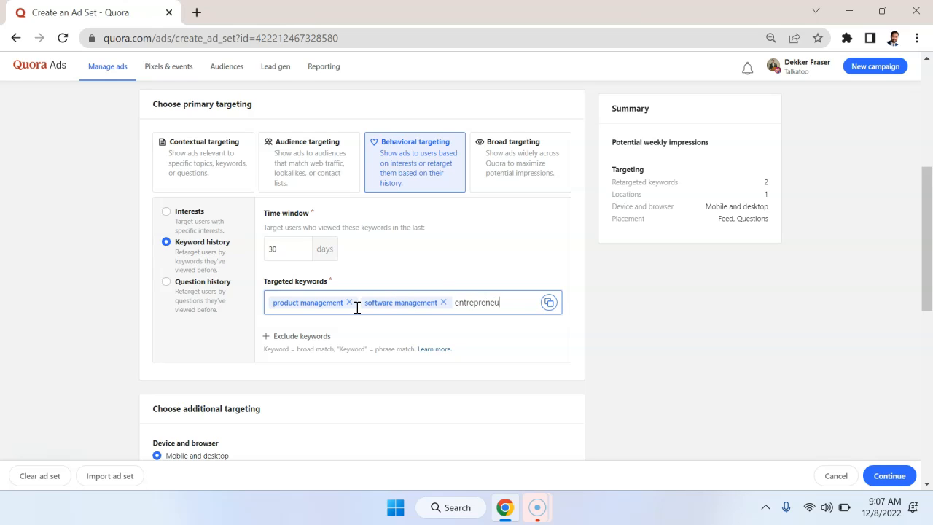
key("Enter")
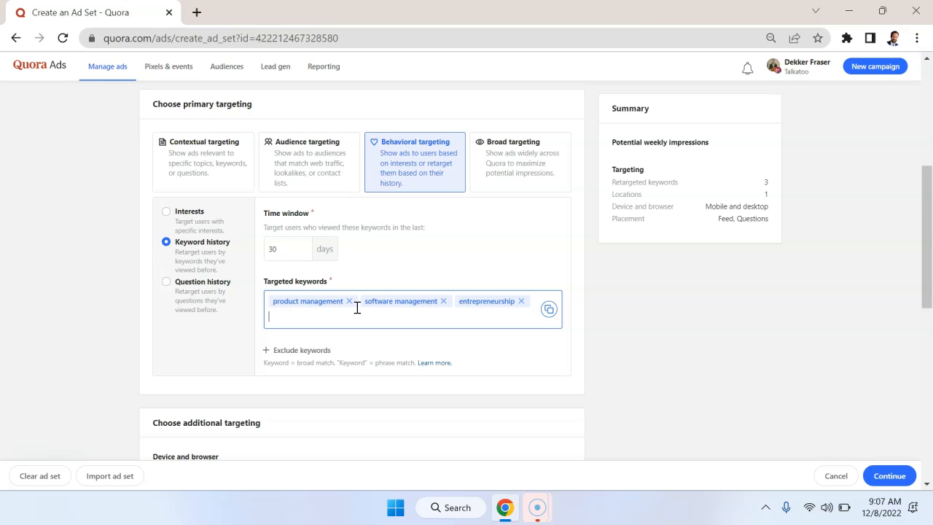
left_click(350, 301)
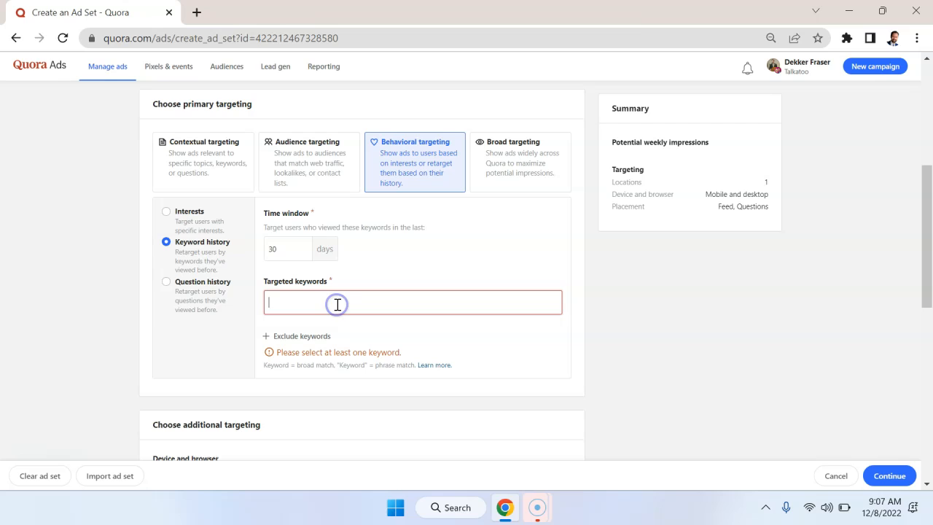
Step: Add 'accounting software' as a keyword, then switch behavioral targeting to Question history
type("accounting software")
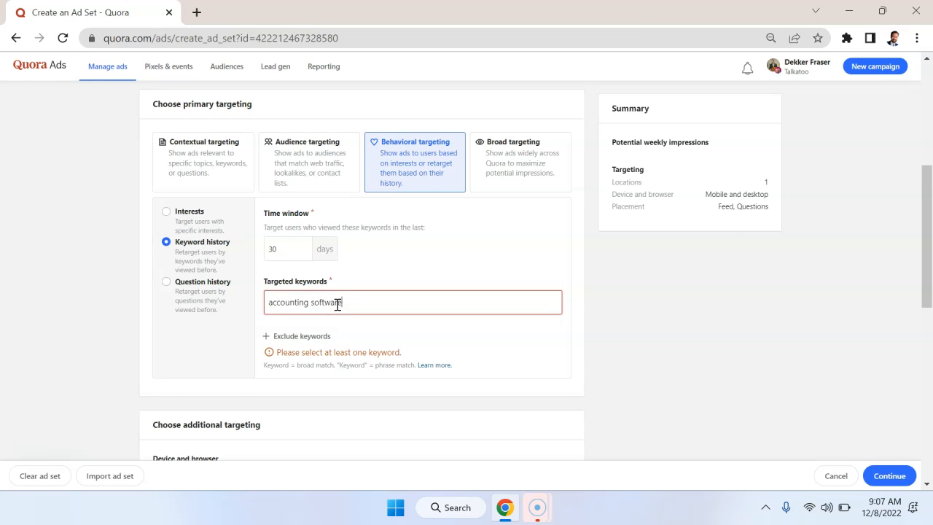
key("Enter")
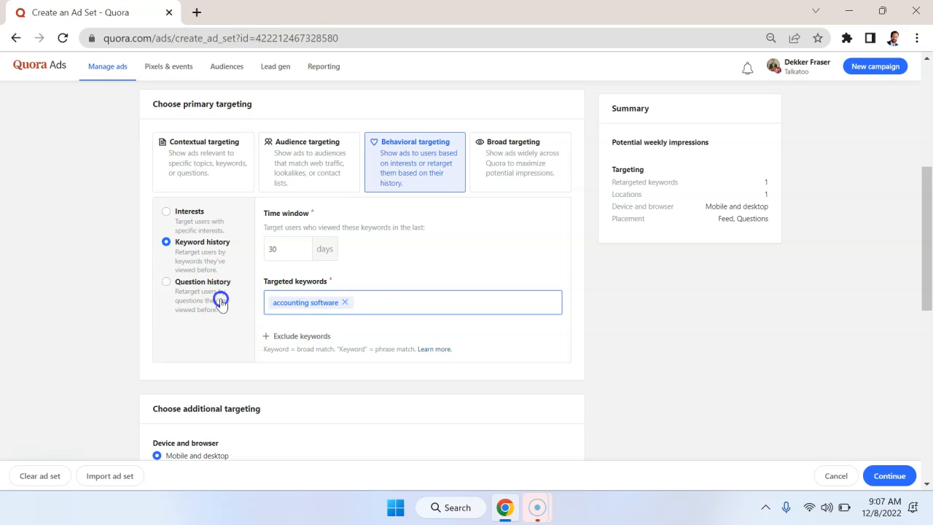
left_click(166, 281)
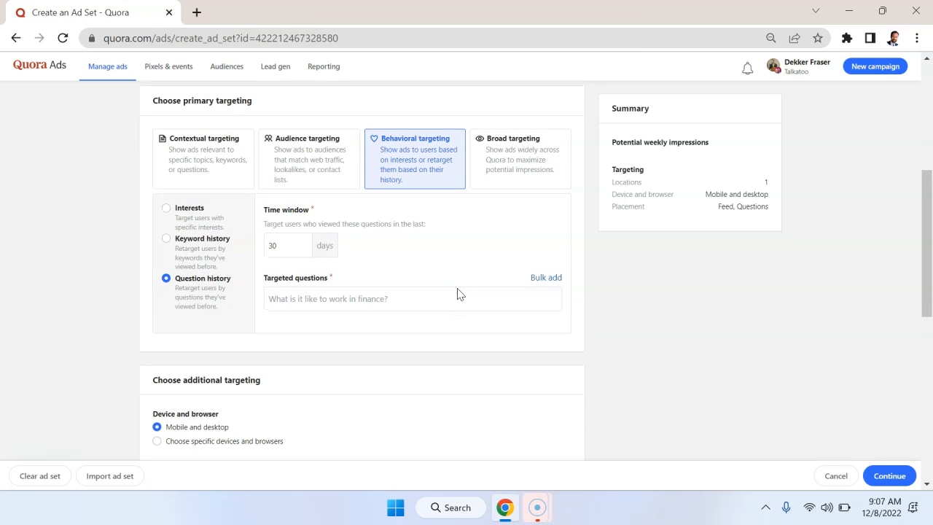
mouse_move(475, 278)
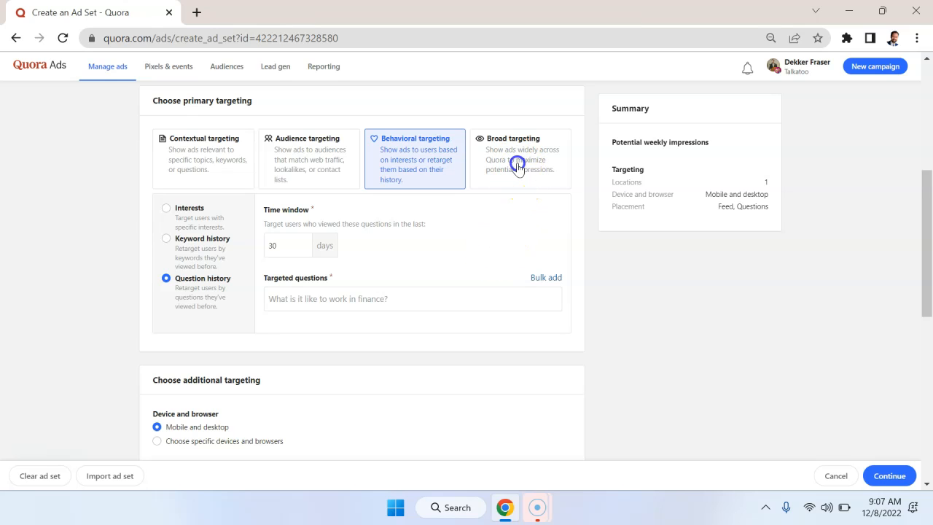
Step: Choose specific placements so the ads appear only in Feeds
scroll("down", 3)
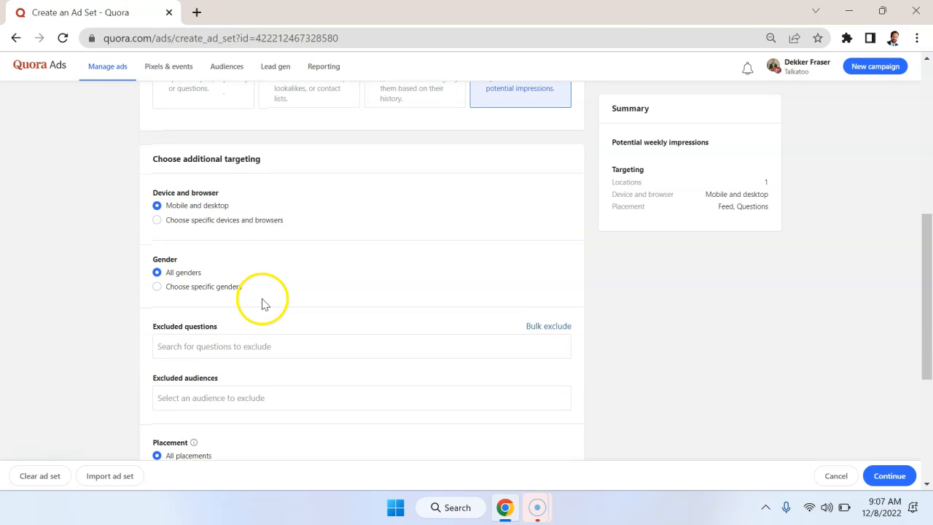
mouse_move(242, 267)
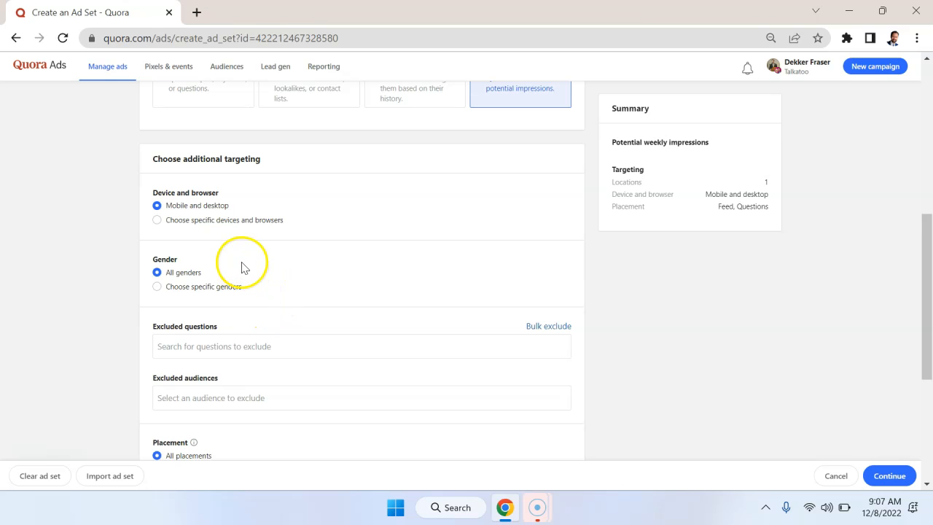
mouse_move(231, 260)
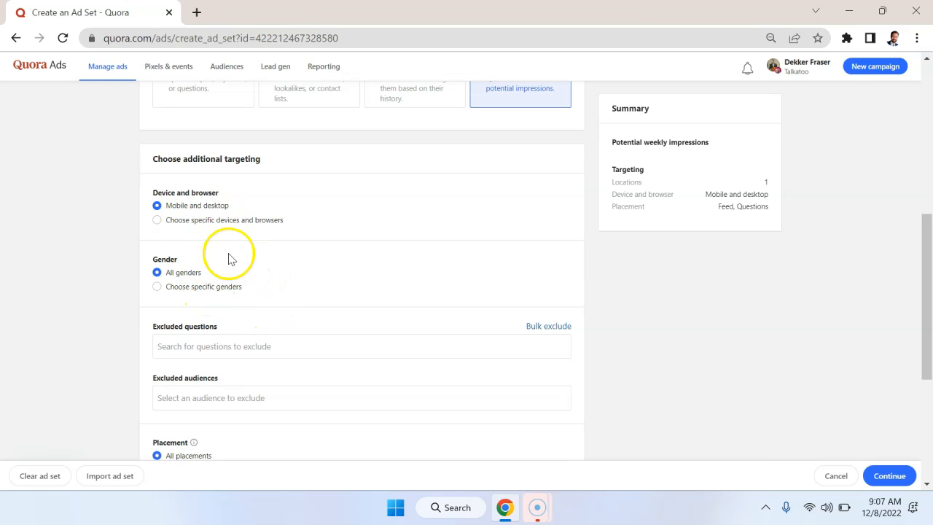
scroll("down", 3)
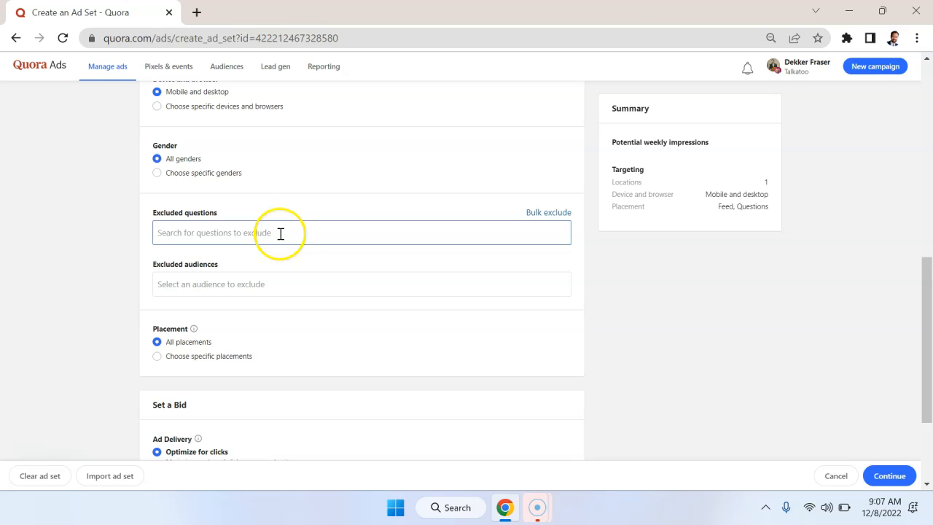
scroll("down", 3)
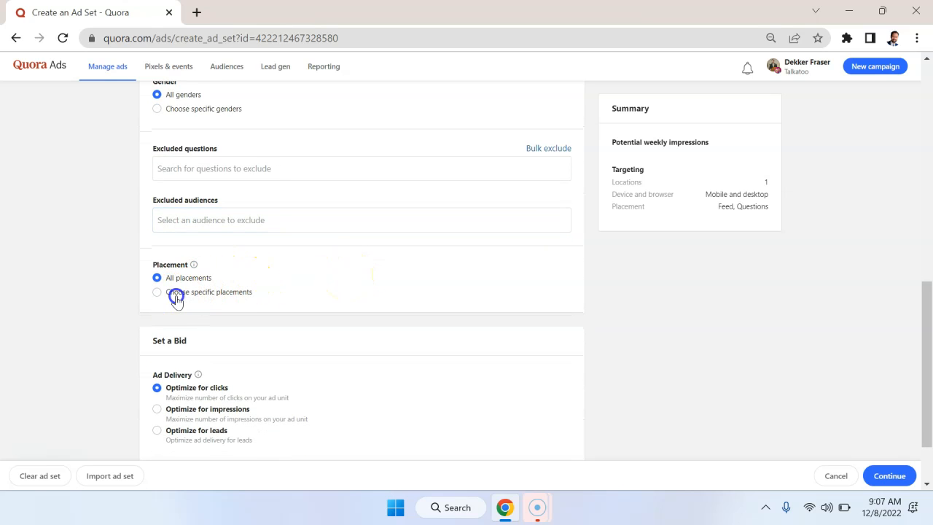
left_click(158, 292)
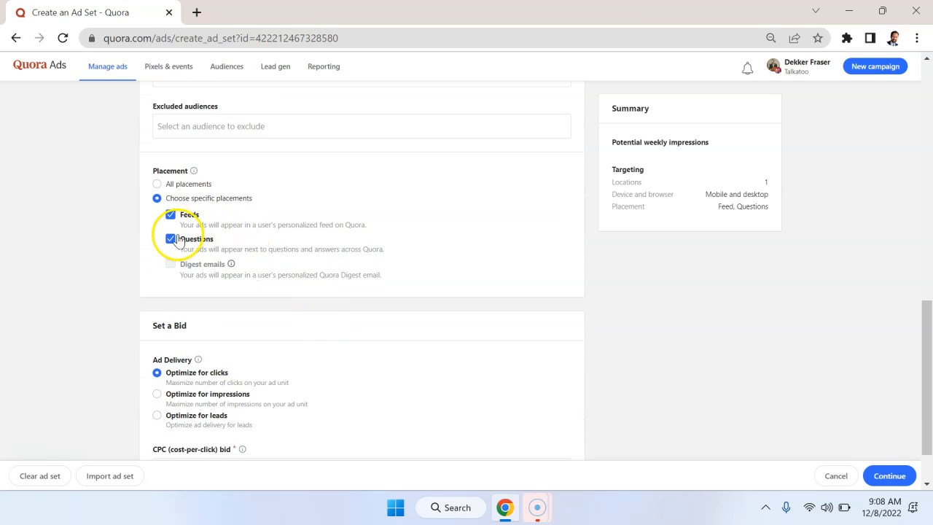
left_click(170, 214)
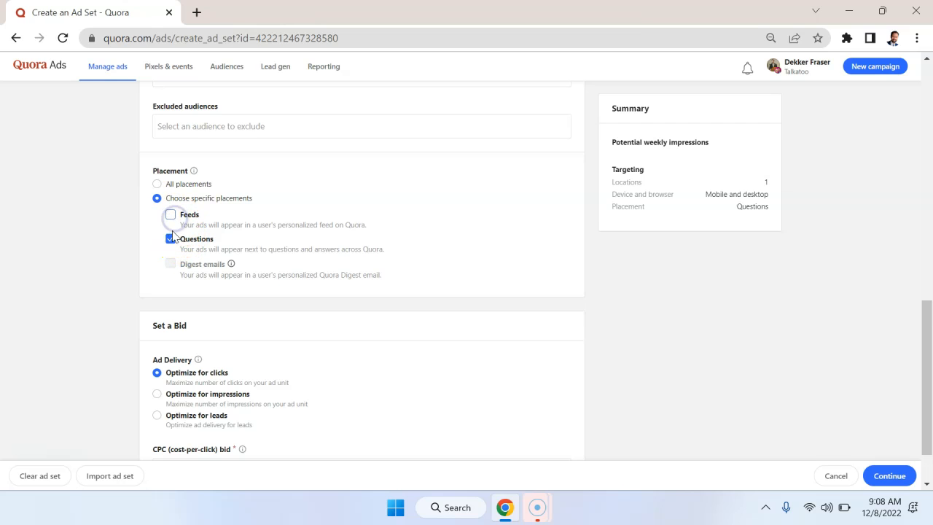
left_click(171, 239)
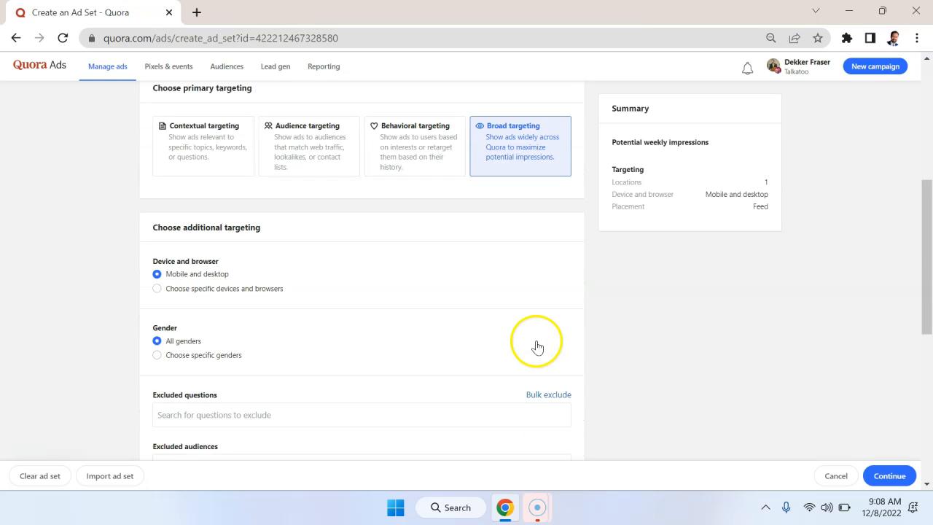
Step: Replace the Business-to-Business Marketing interest with Software-as-a-Service
scroll("down", 3)
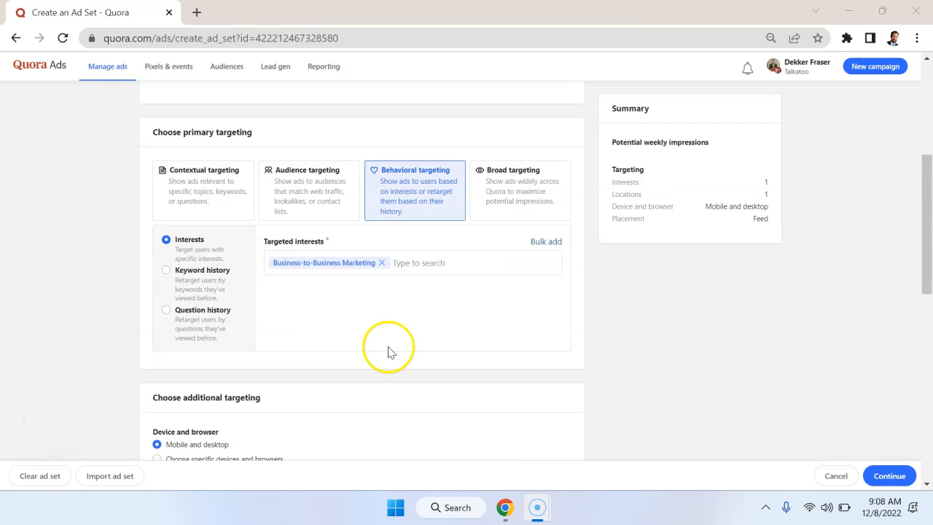
mouse_move(473, 157)
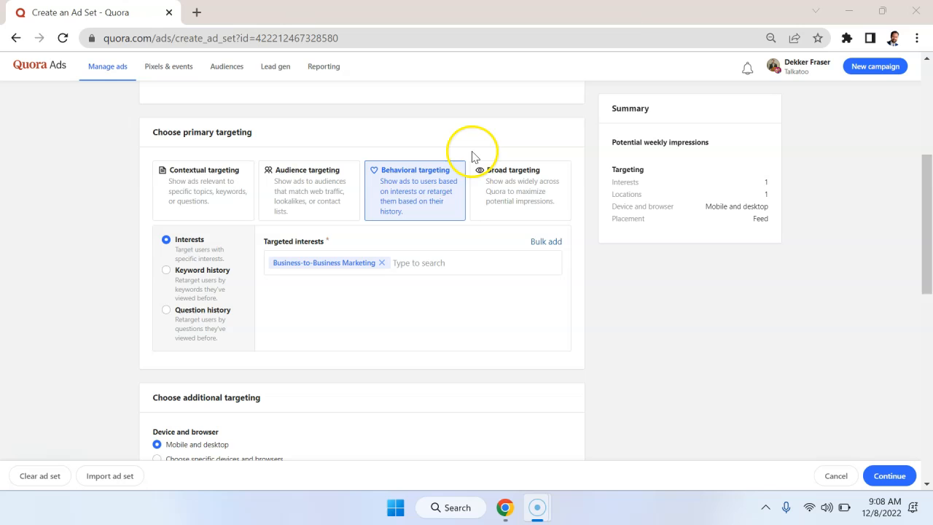
mouse_move(430, 201)
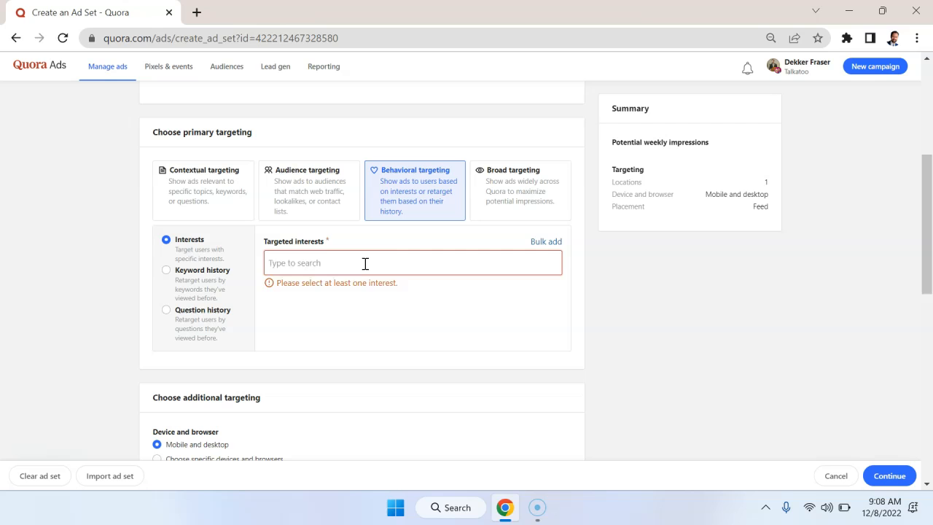
type("Software-as-a-Service")
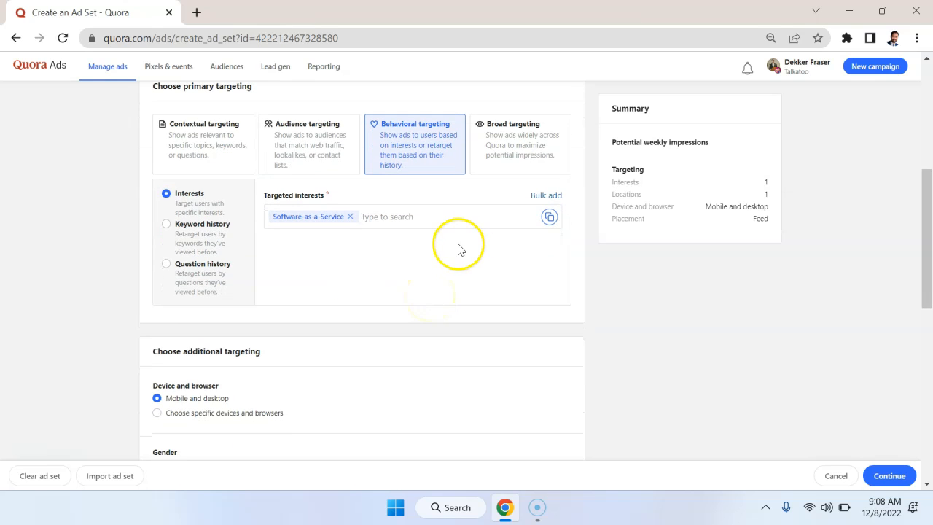
scroll("down", 3)
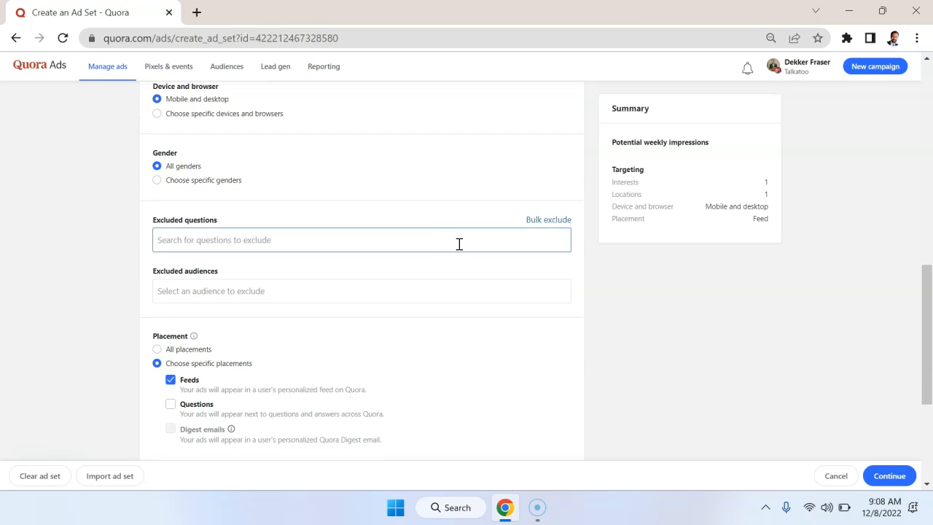
scroll("down", 3)
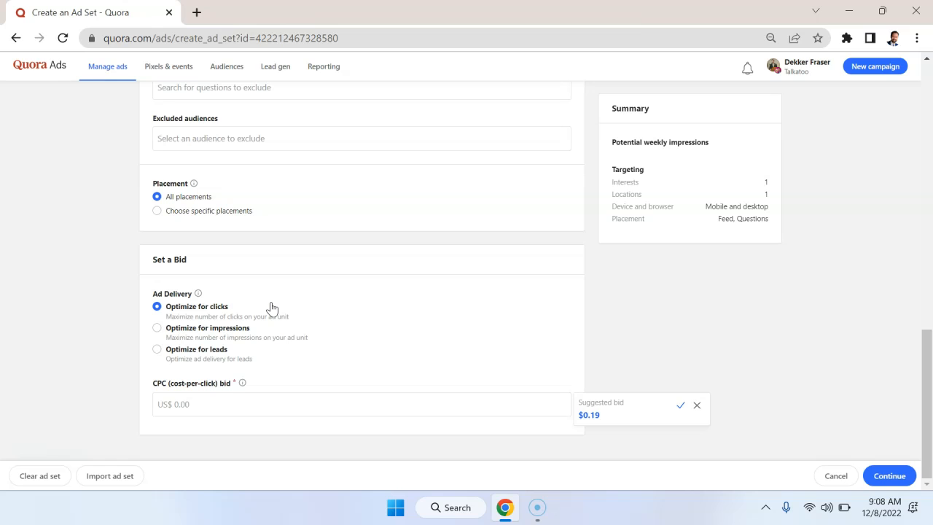
mouse_move(242, 348)
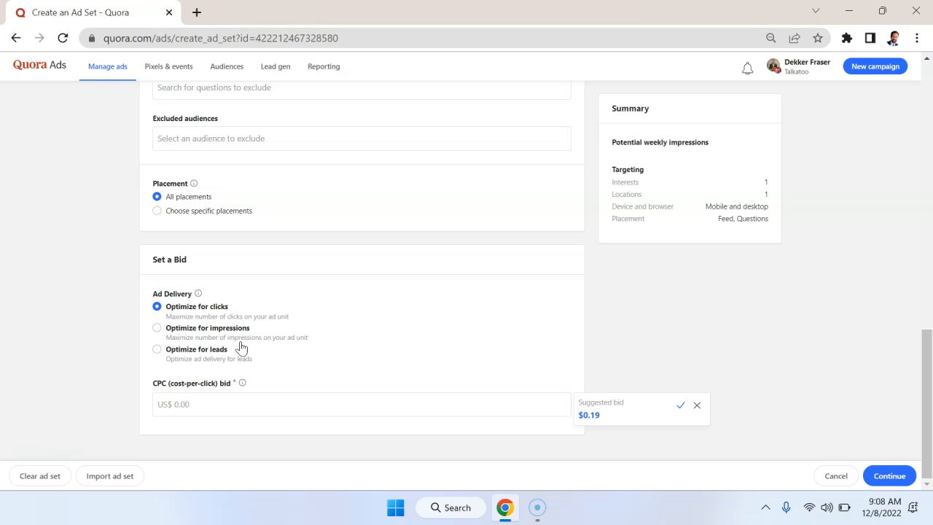
Step: Set ad delivery to optimize for leads with target cost 51 and continue to ad creation
scroll("down", 3)
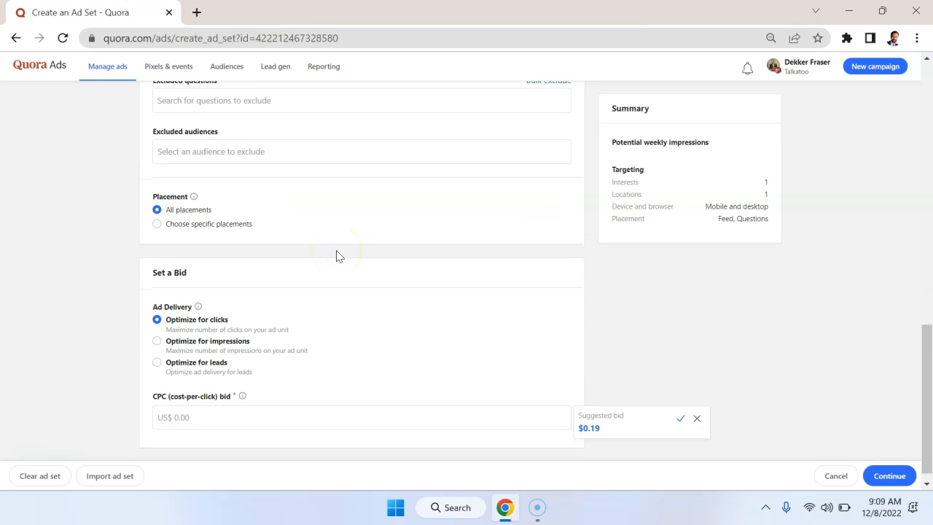
left_click(157, 361)
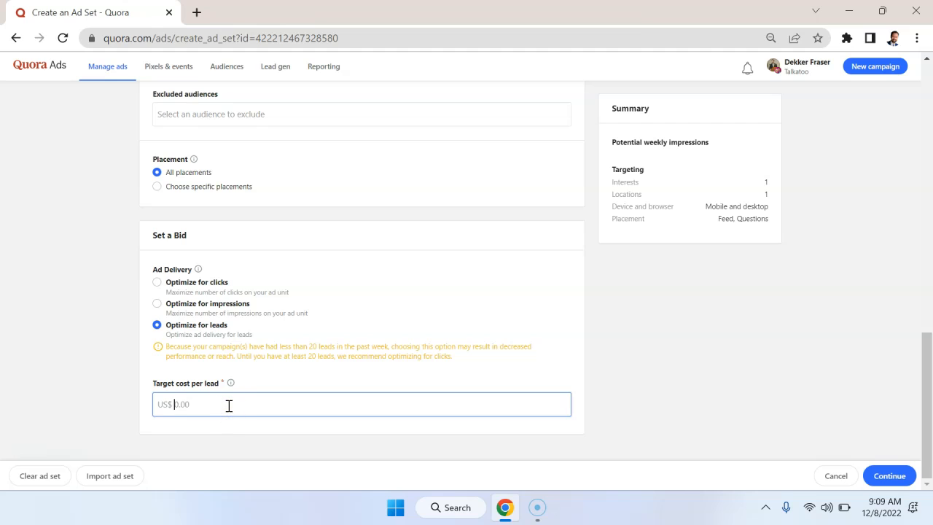
type("51.00")
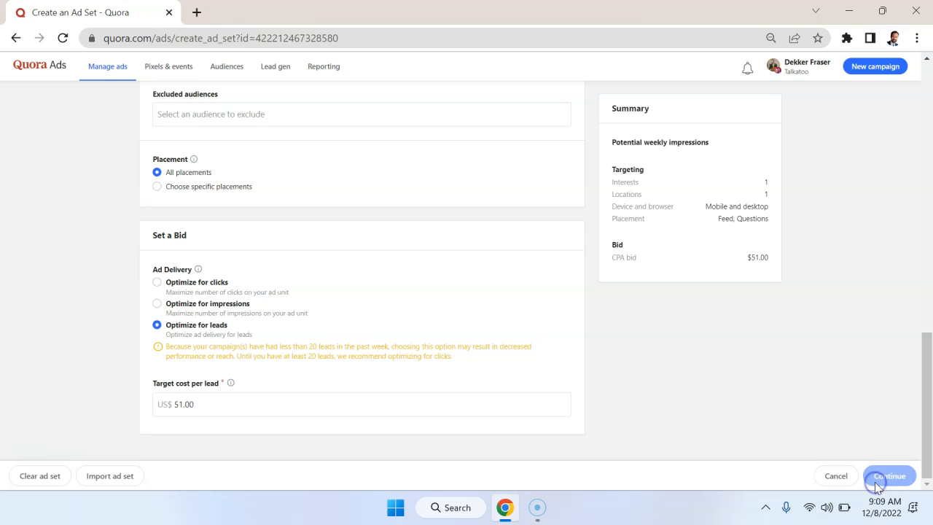
left_click(889, 476)
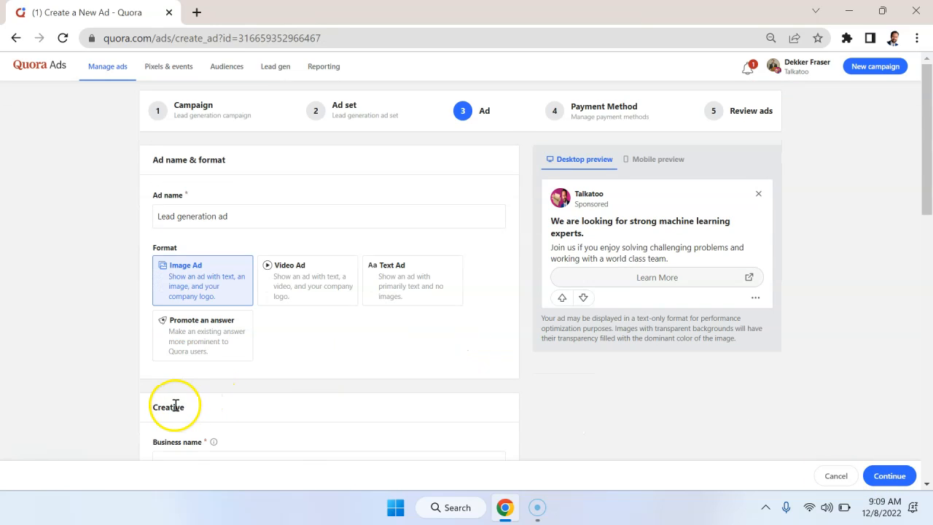
mouse_move(255, 357)
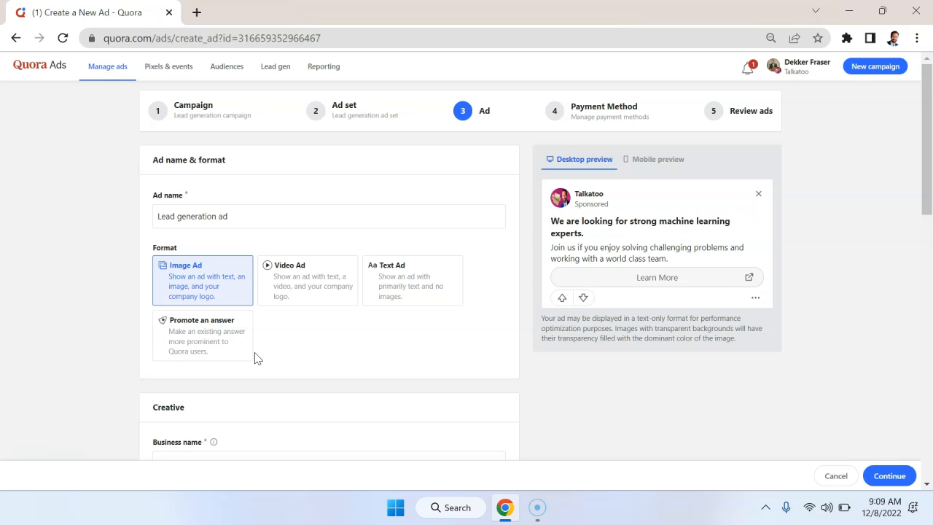
scroll("down", 3)
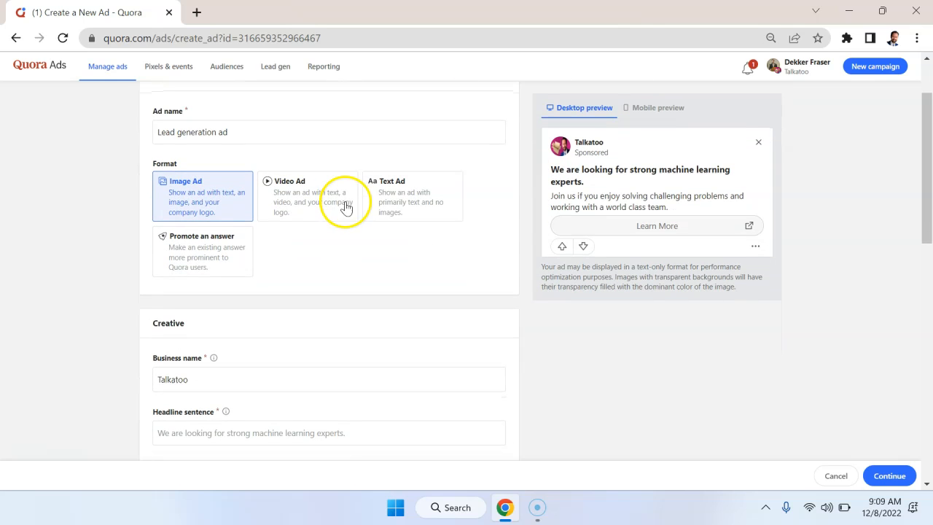
mouse_move(304, 218)
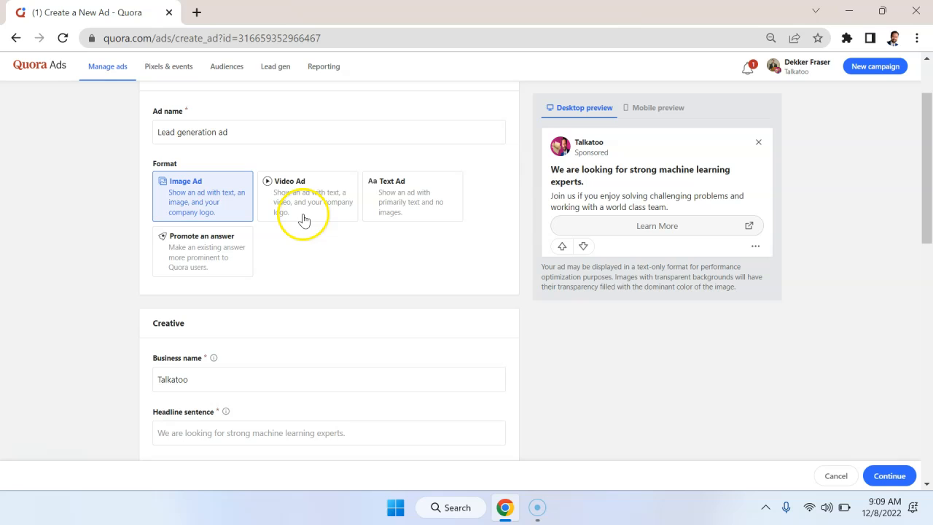
mouse_move(449, 218)
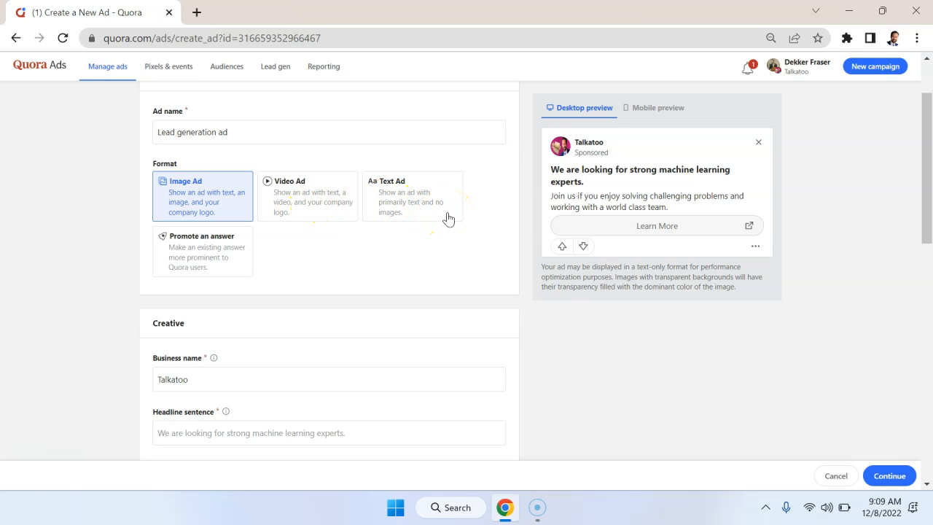
mouse_move(239, 251)
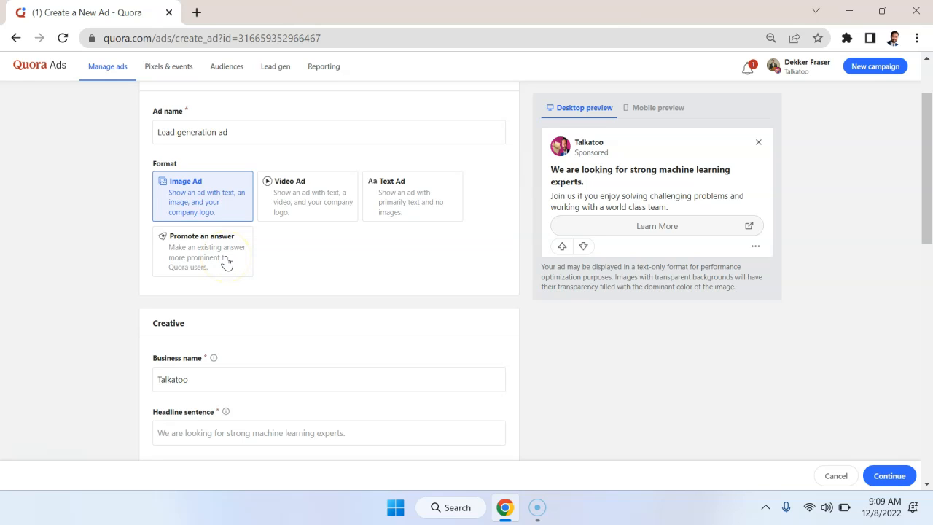
mouse_move(282, 263)
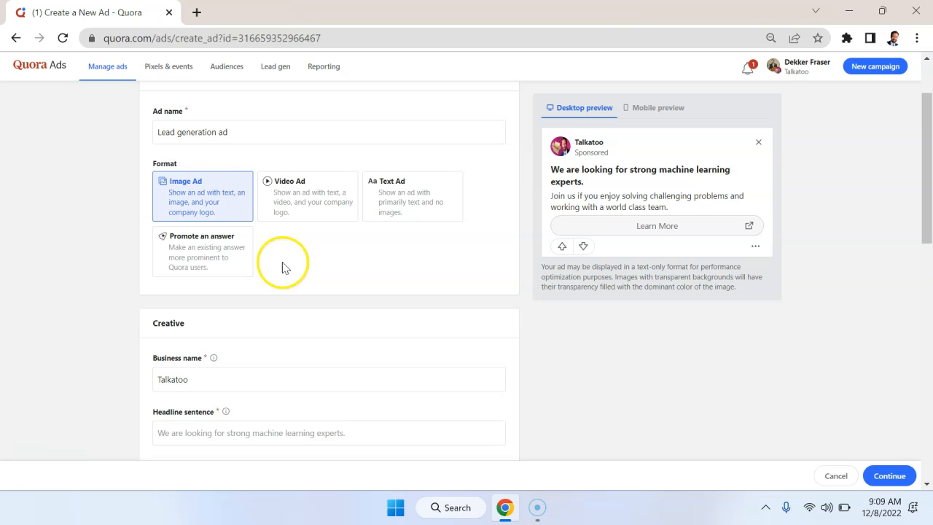
Step: Enter business name Dekker and headline 'This is a sample headline!'
scroll("down", 3)
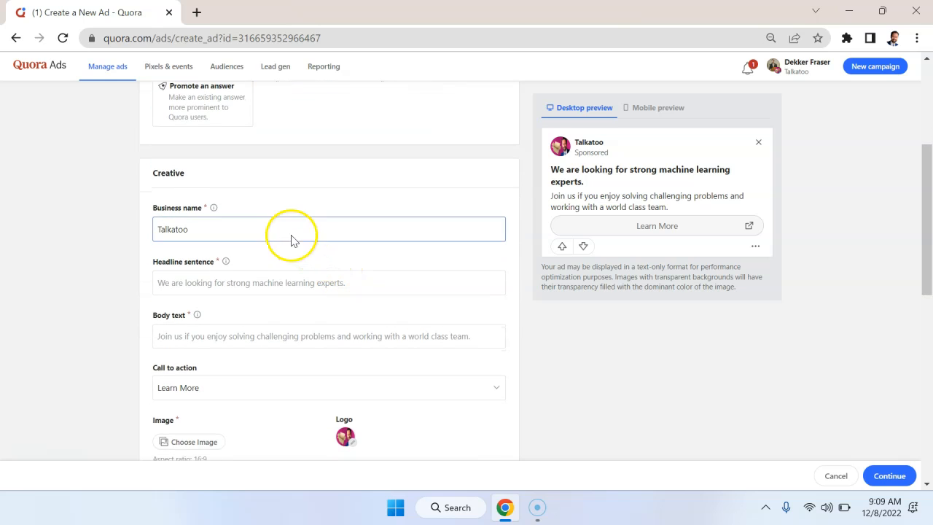
type("Dekker Fraser Corp")
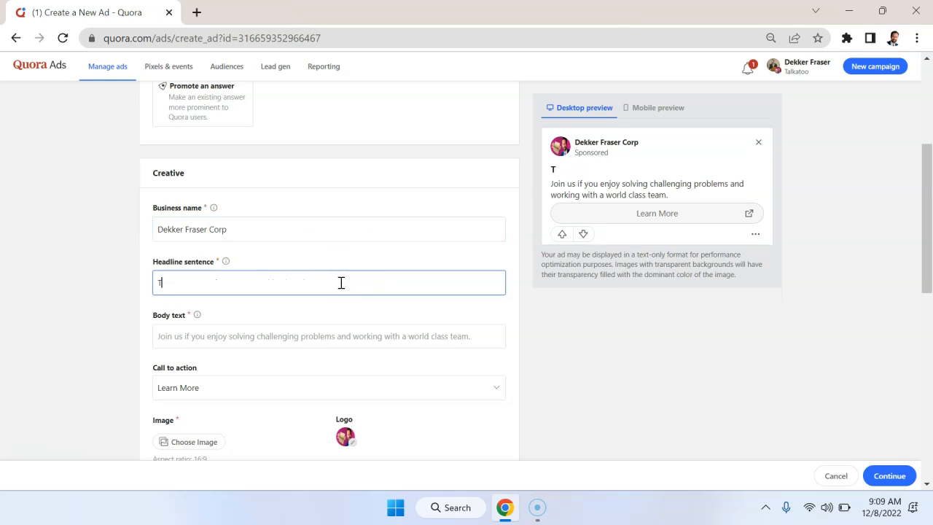
type("This is a sample")
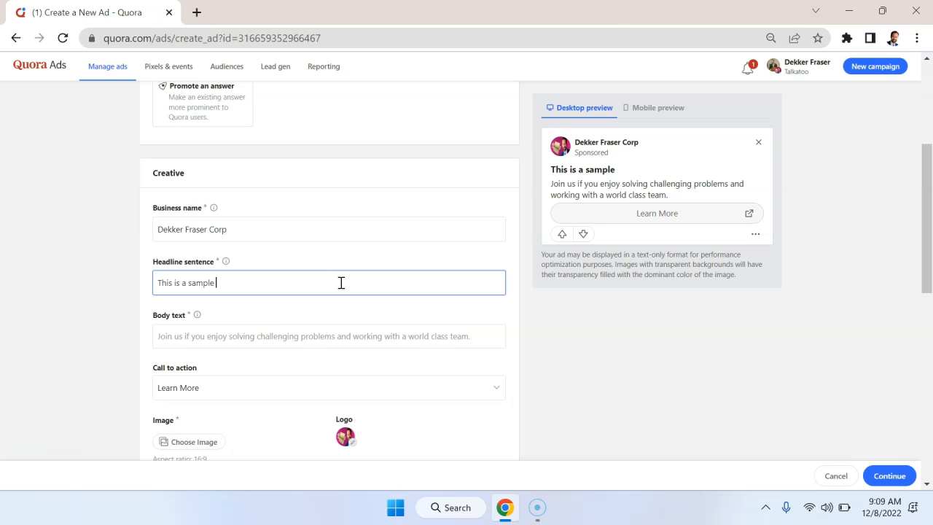
type("headline!")
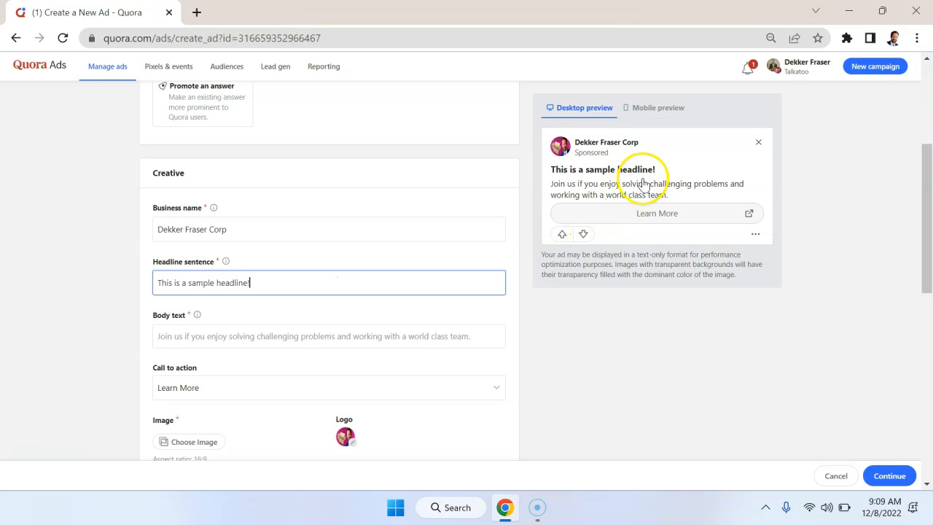
mouse_move(566, 150)
type("T")
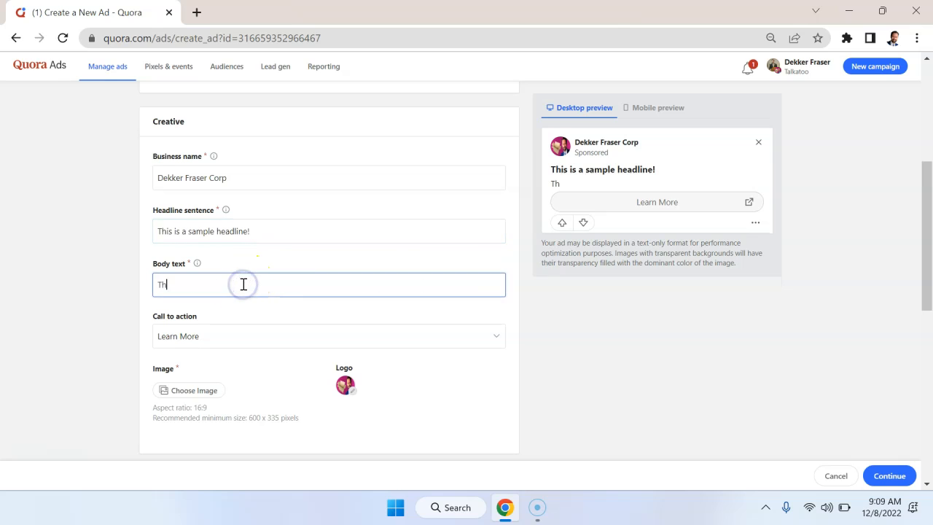
Step: Enter body text 'This is sample body text! Get your offer now!'
type("his is sample body")
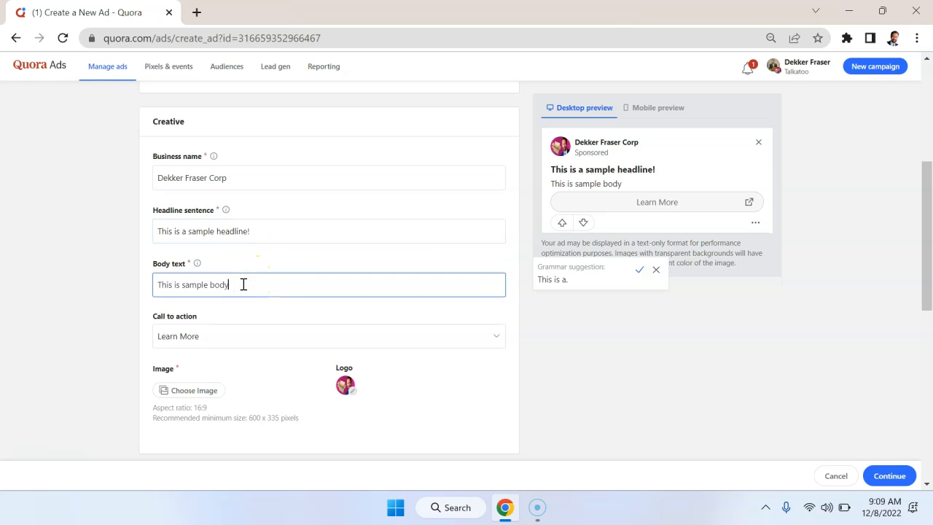
type("text! Get your")
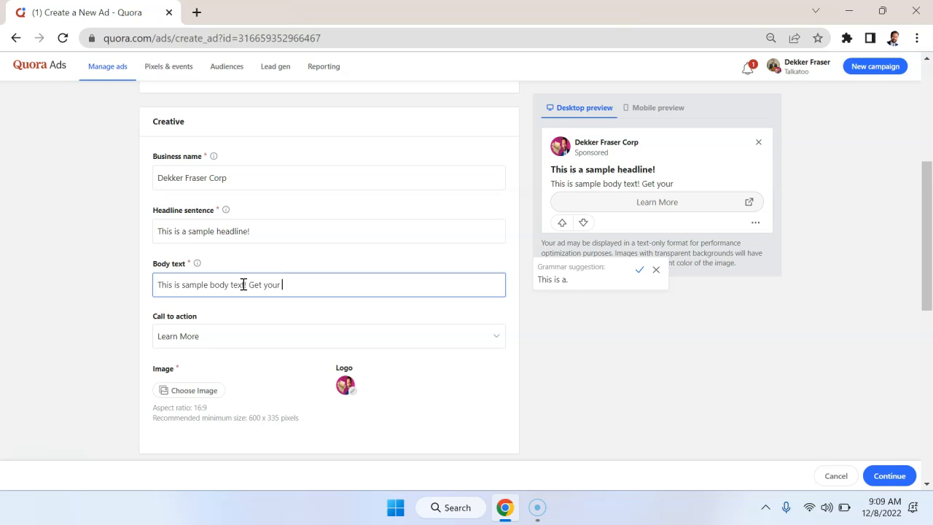
type("offer now!")
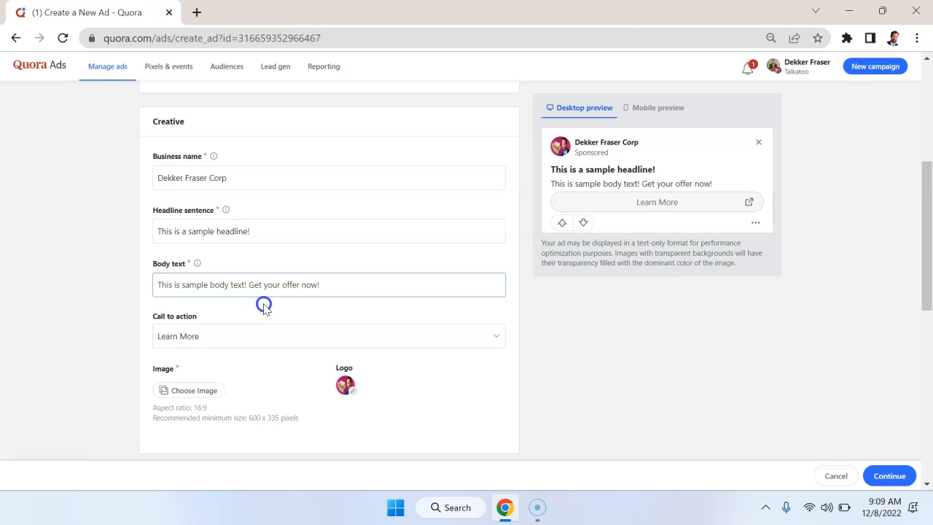
Step: Choose Sign Up as the ad's call to action
left_click(329, 335)
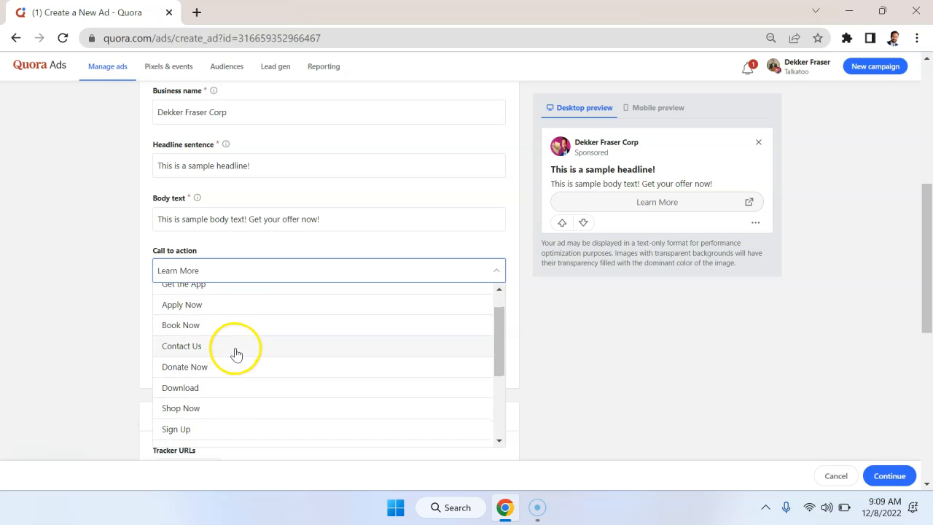
left_click(175, 429)
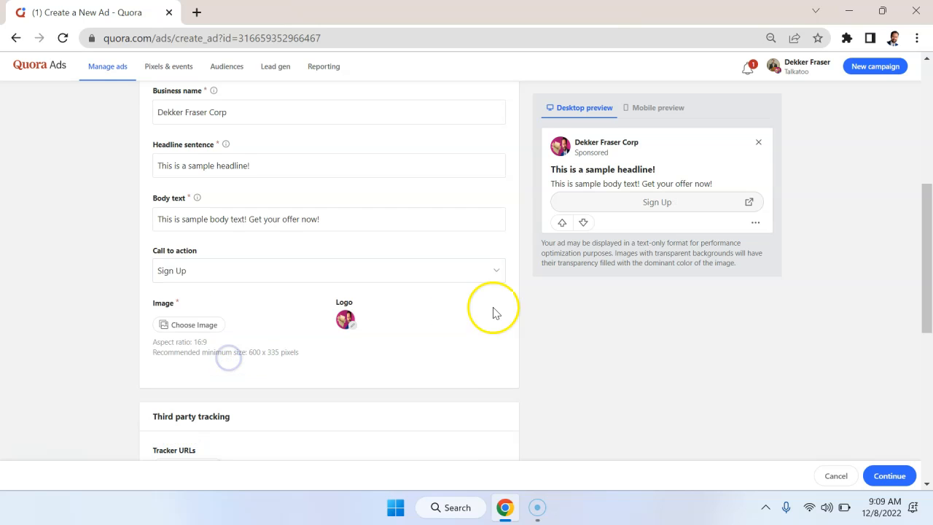
left_click(188, 323)
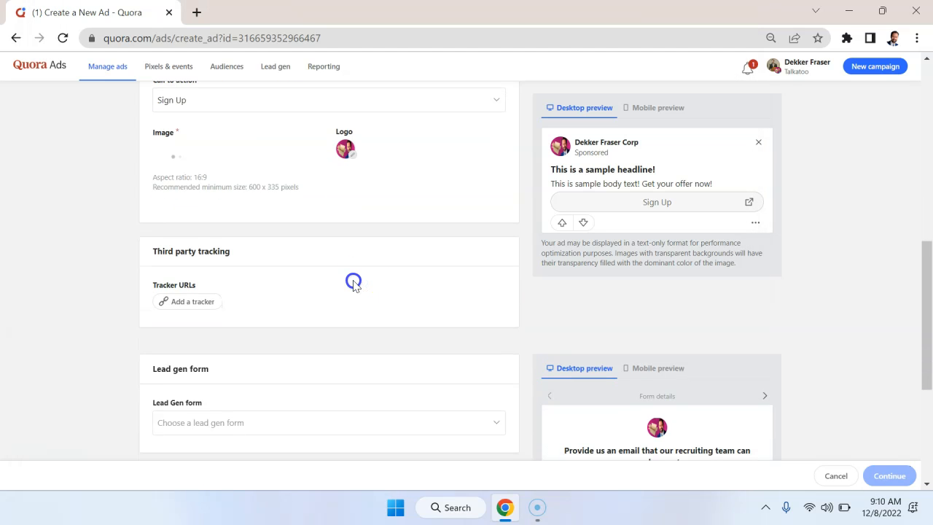
Step: Scroll down the ad form past the image to the lead gen form section
scroll("down", 3)
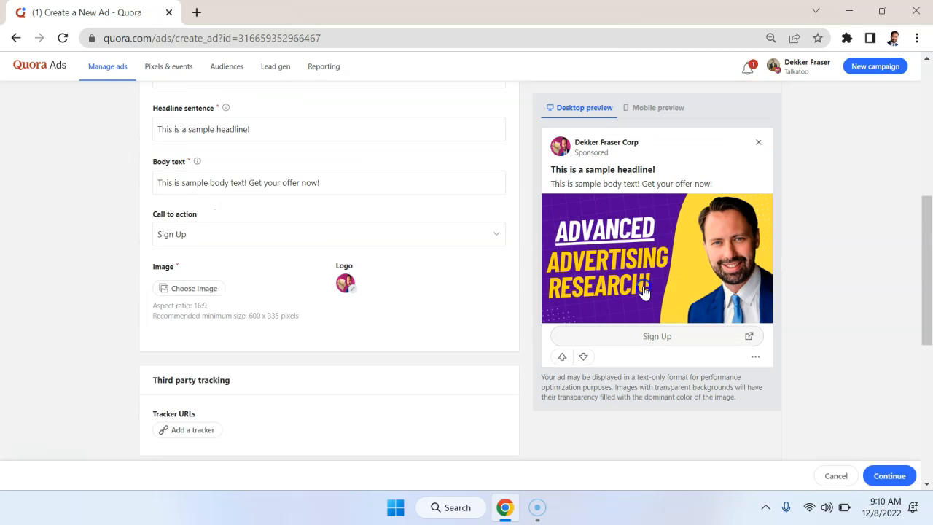
scroll("down", 3)
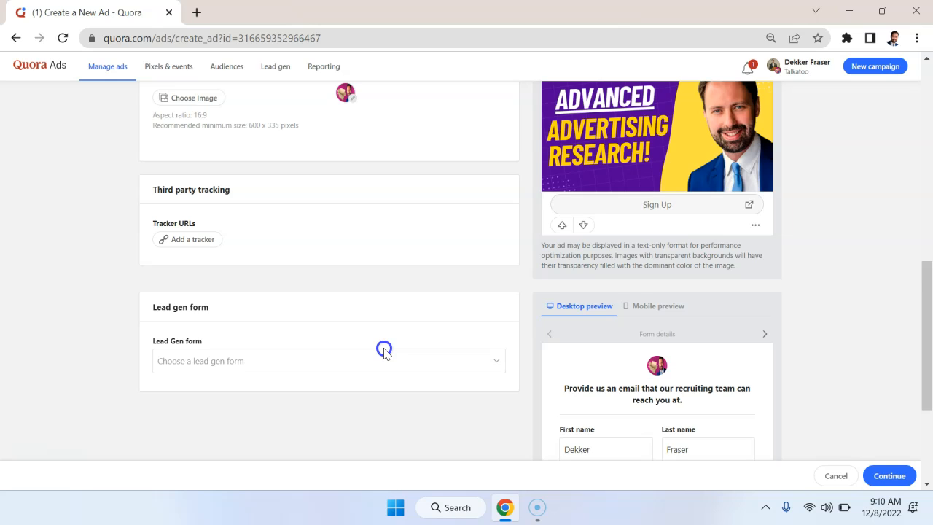
scroll("down", 3)
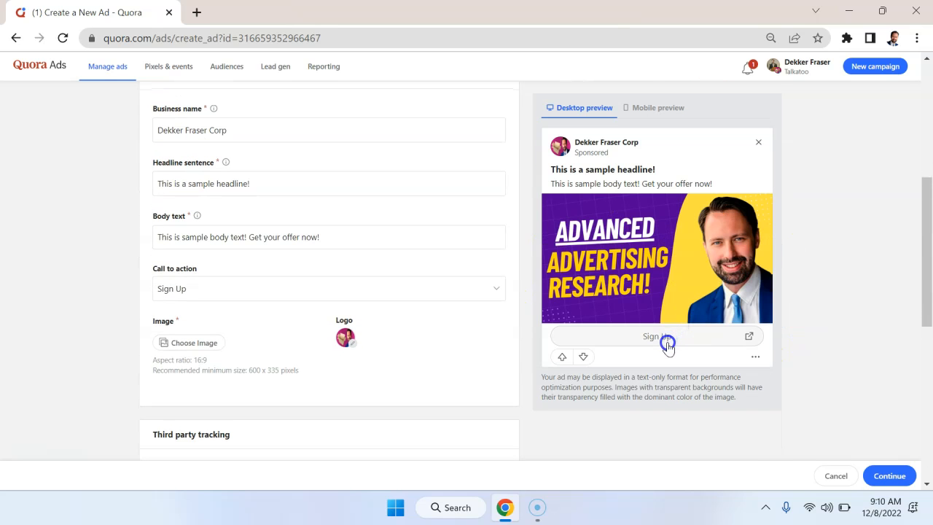
scroll("down", 3)
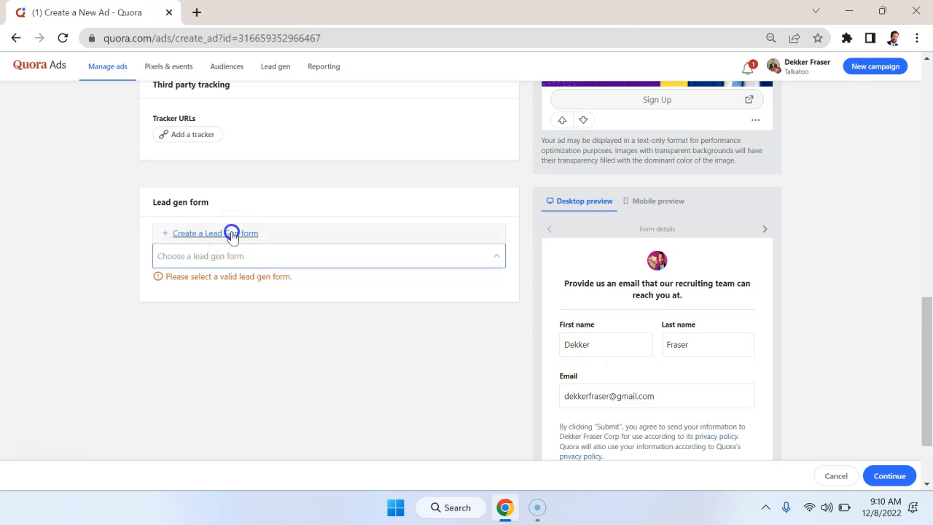
Step: Create lead gen form 'Test form' with headline 'Get a free trial of Dekker;s m'
left_click(215, 233)
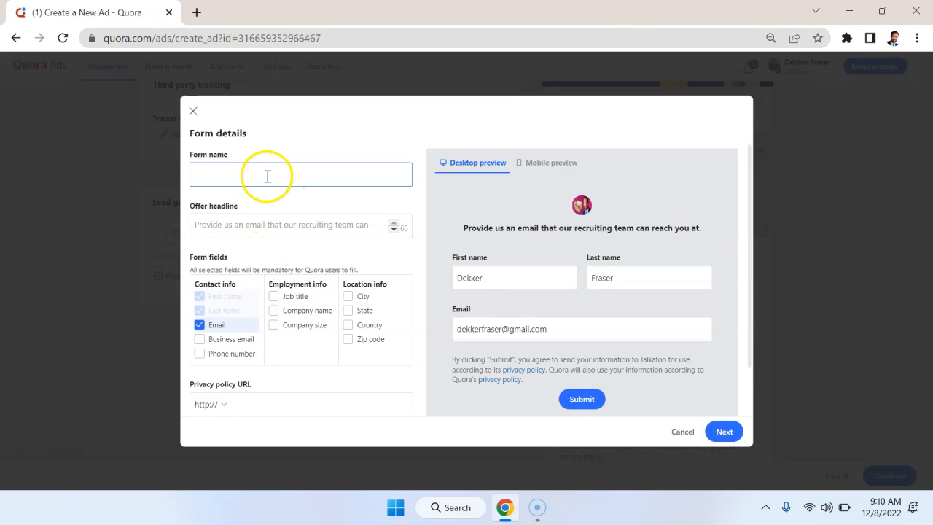
type("Test form")
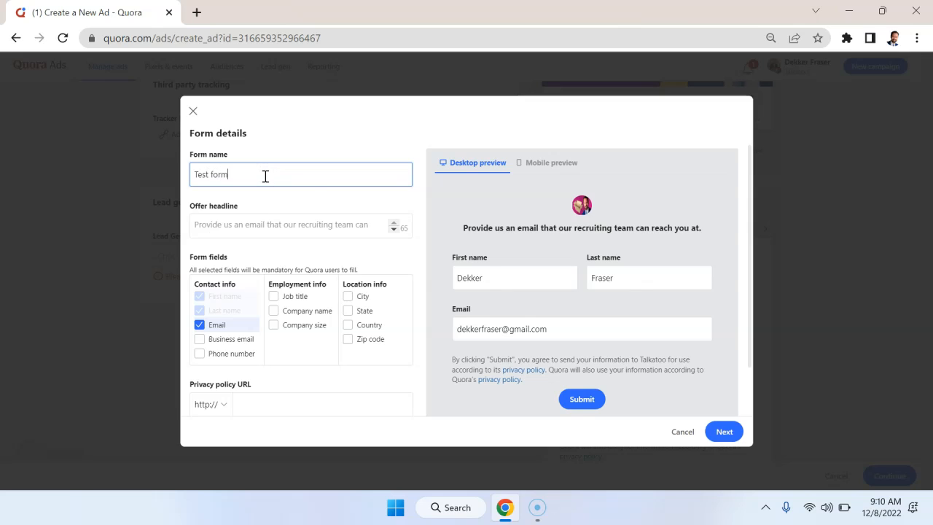
type("Get a")
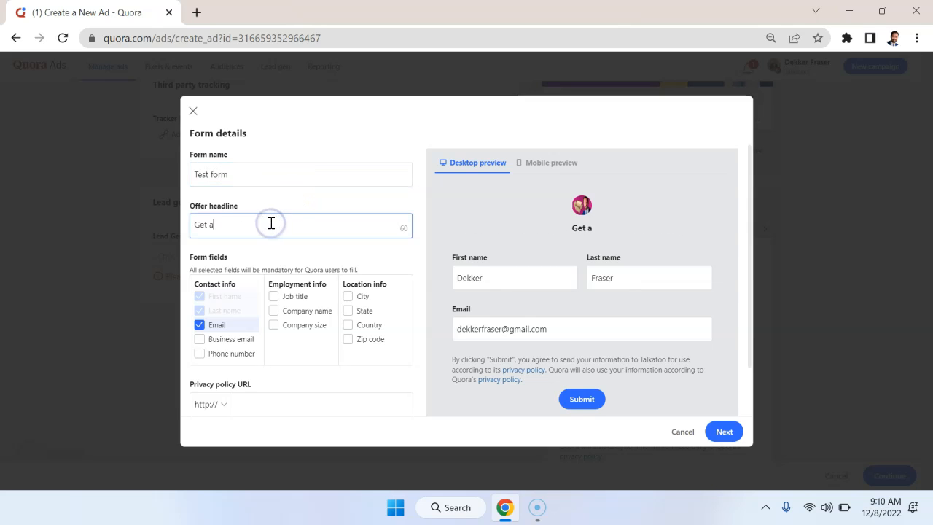
type("free trial")
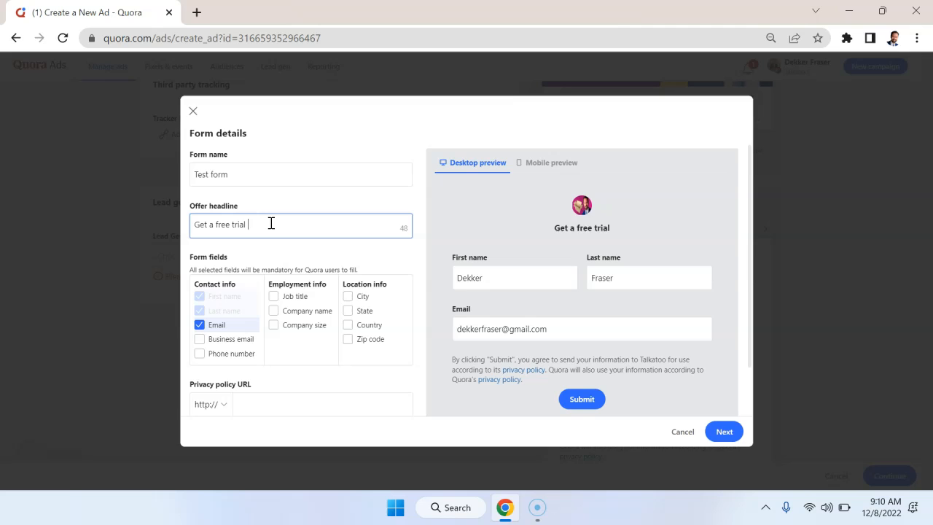
type("of Dekker;s marketing software!")
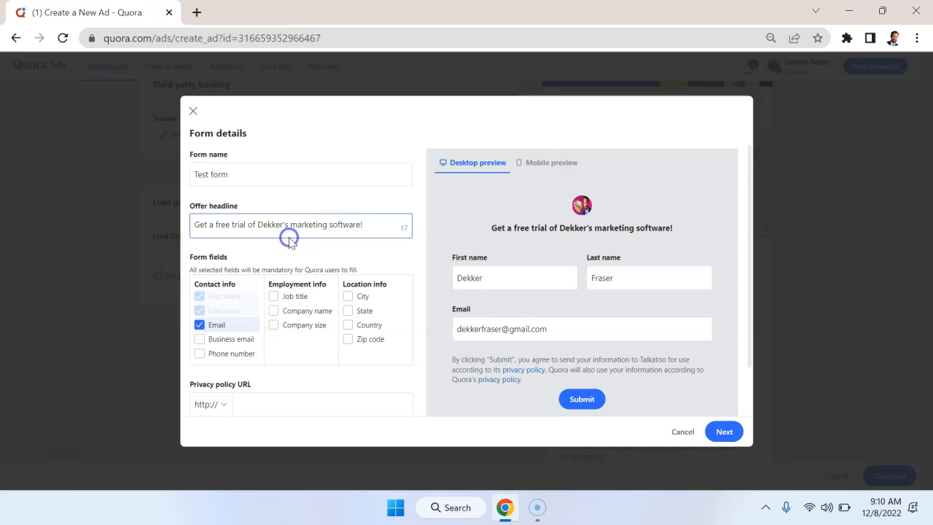
Step: Tick Country as a required form field, reach the privacy policy URL, then cancel the form
scroll("down", 3)
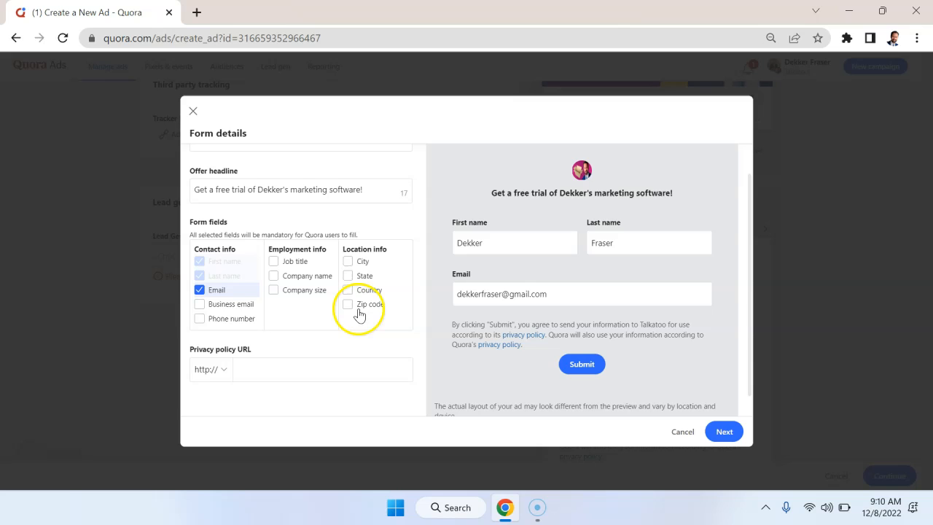
left_click(347, 289)
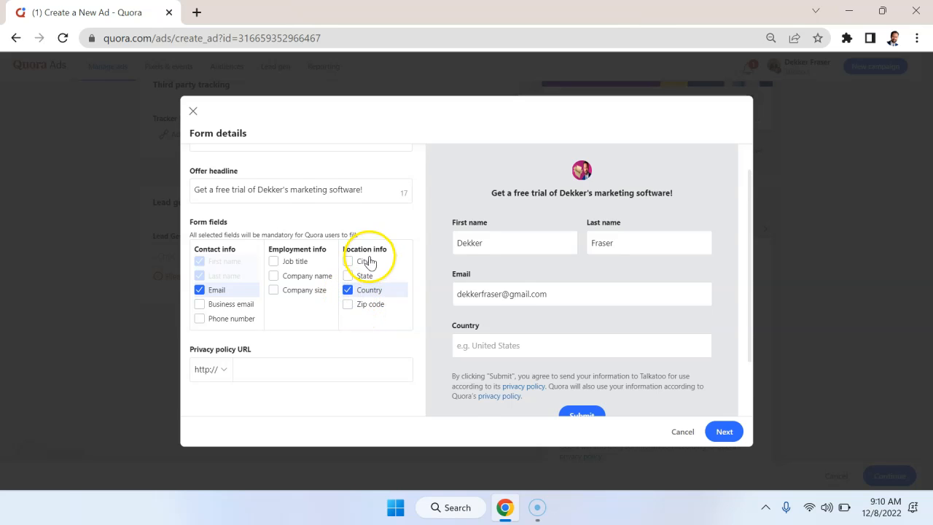
scroll("down", 3)
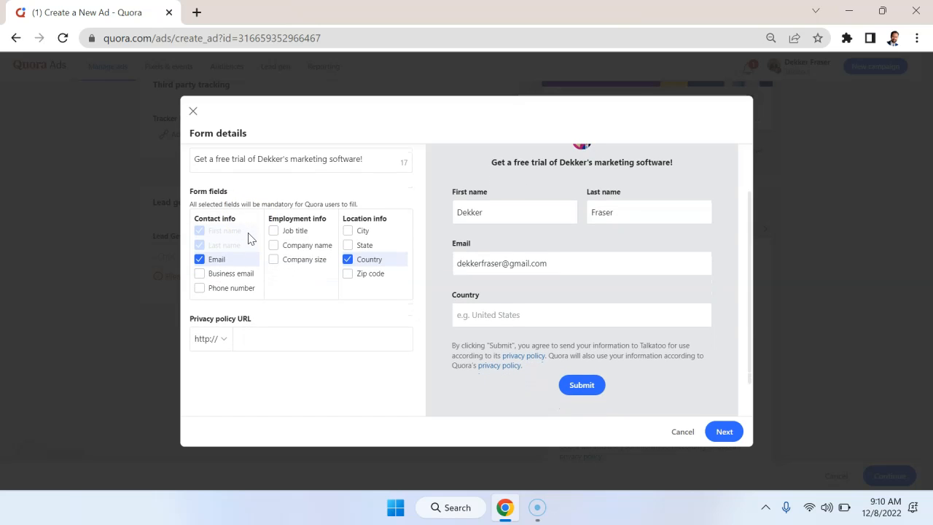
left_click(201, 245)
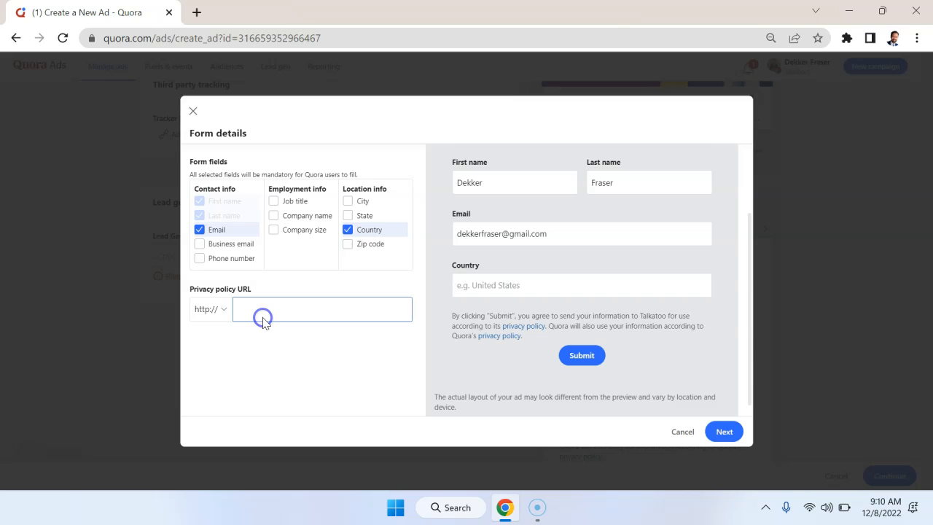
left_click(321, 309)
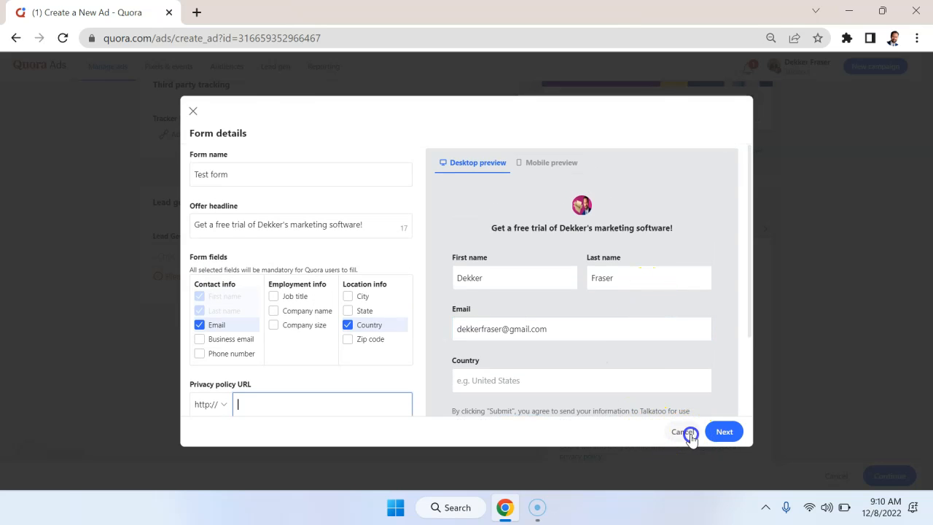
left_click(683, 432)
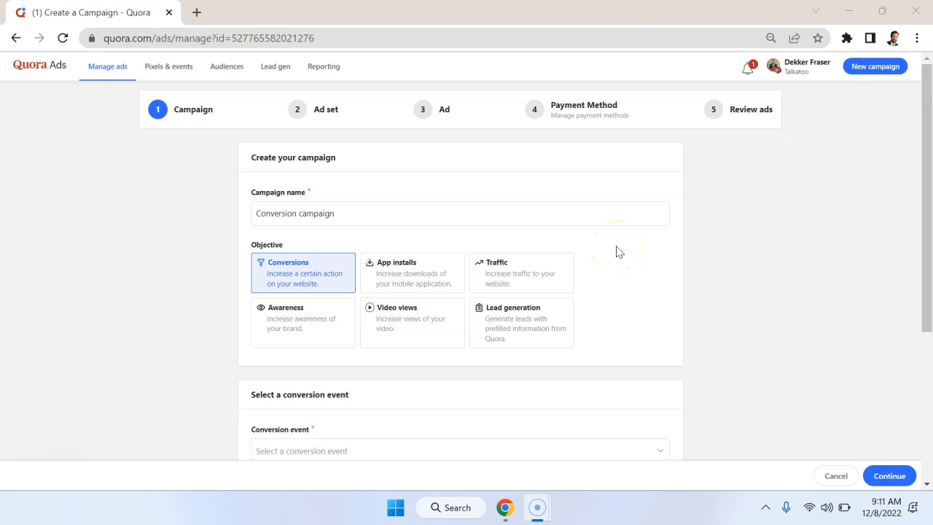
mouse_move(396, 264)
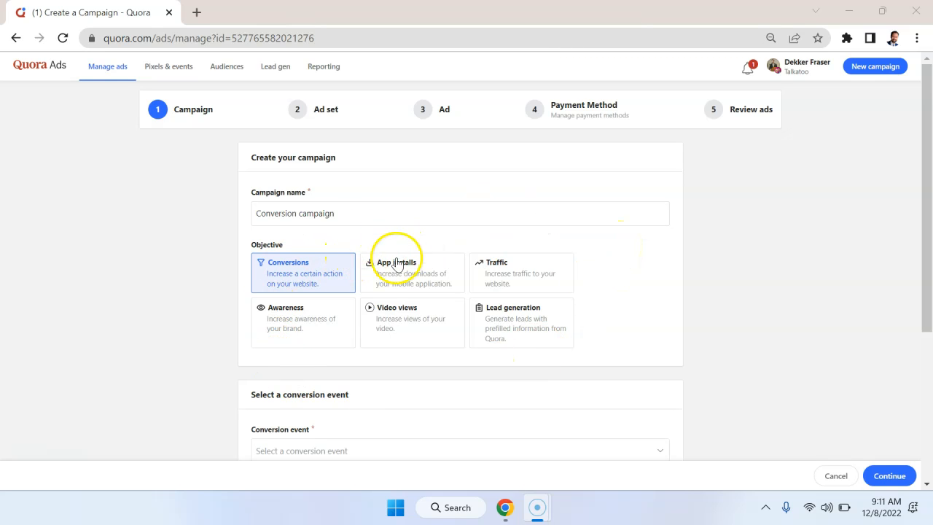
mouse_move(557, 347)
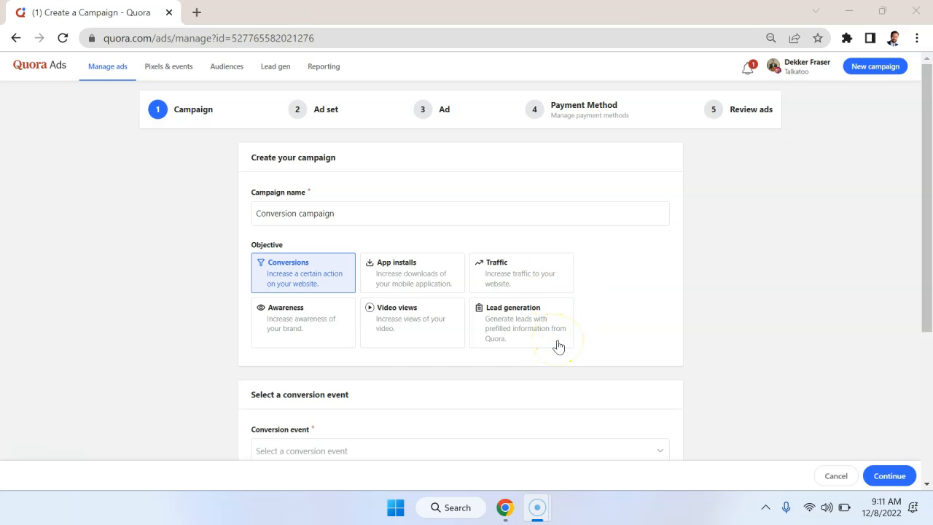
Step: Select Awareness, then Lead generation as the new campaign's objective
left_click(303, 322)
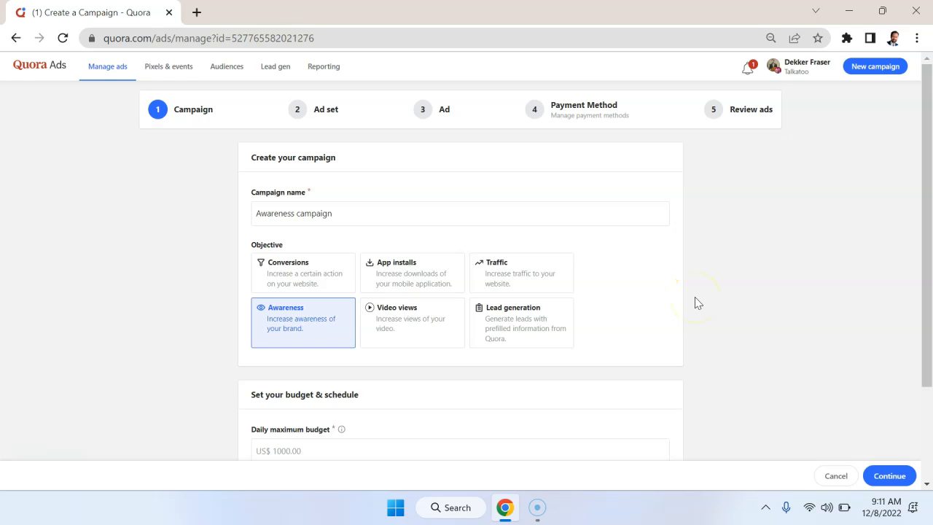
mouse_move(685, 295)
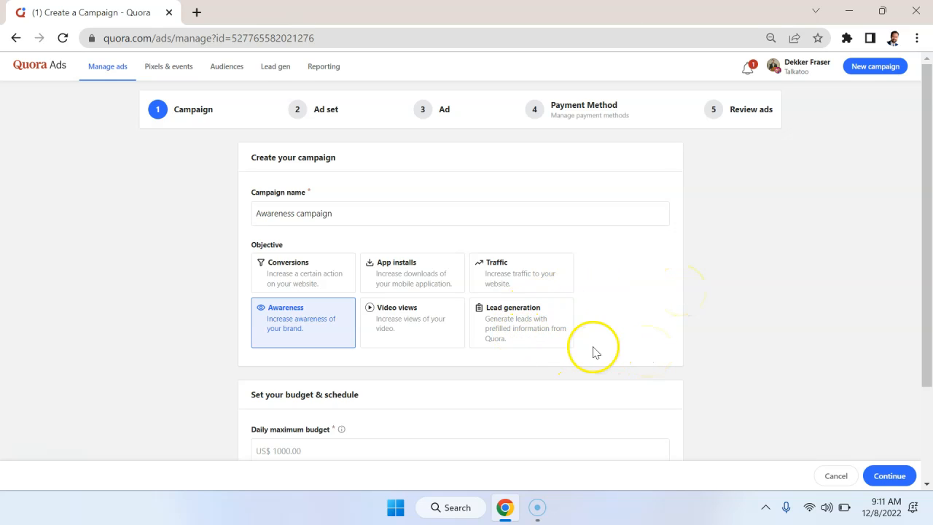
mouse_move(548, 344)
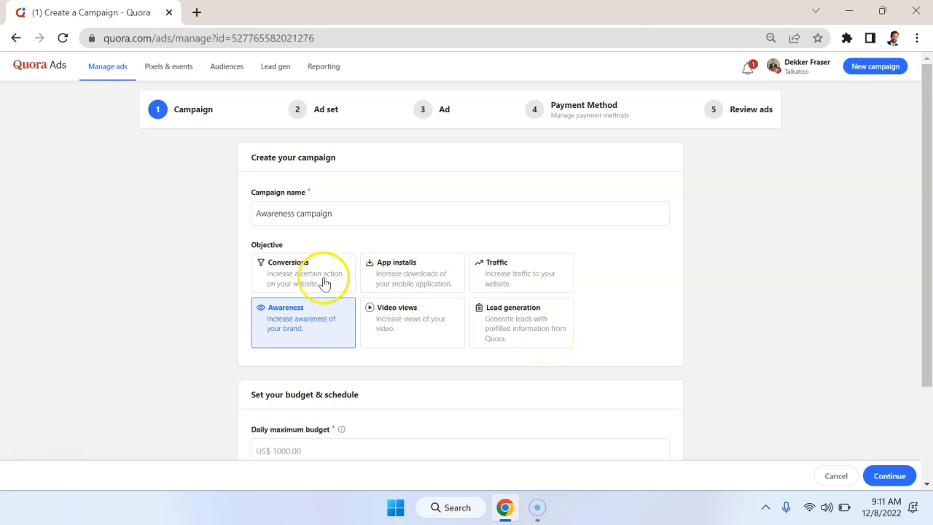
left_click(522, 322)
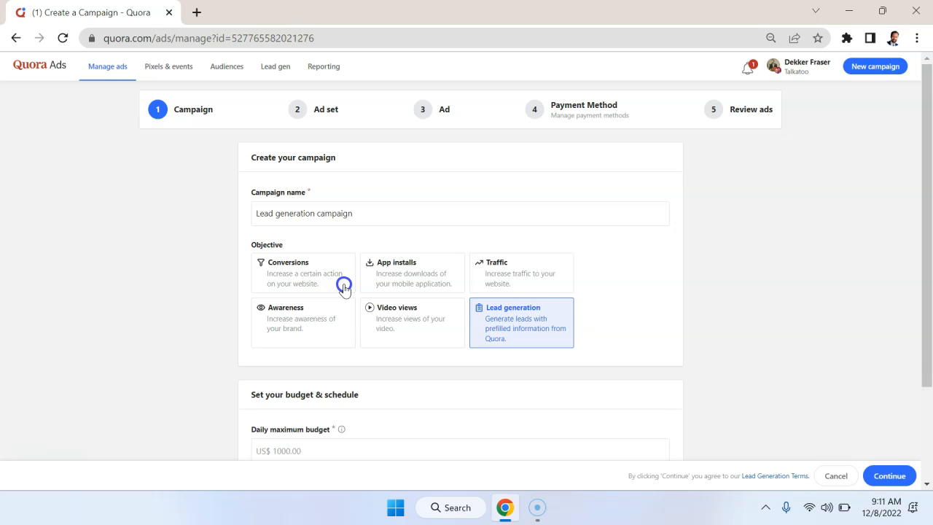
mouse_move(327, 277)
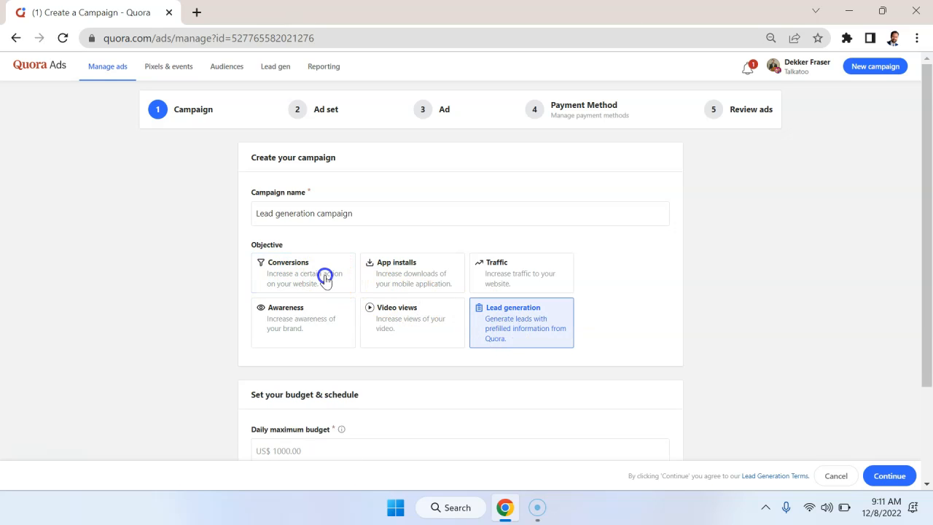
mouse_move(523, 335)
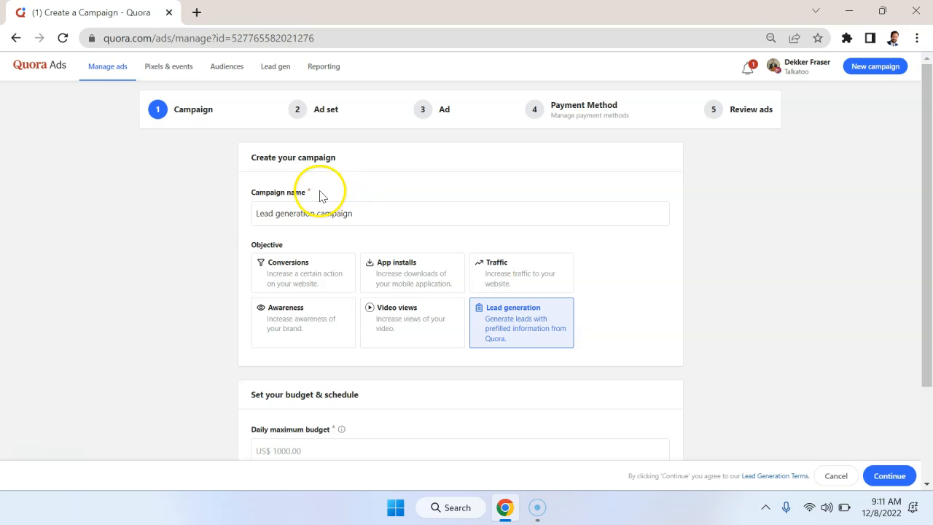
mouse_move(222, 221)
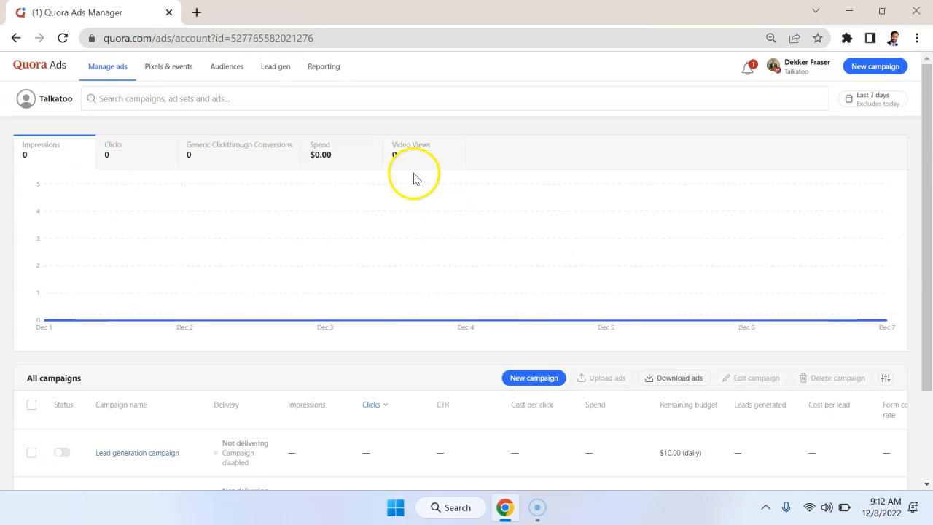
Step: View the empty Pixels & events and Audiences sections
scroll("down", 3)
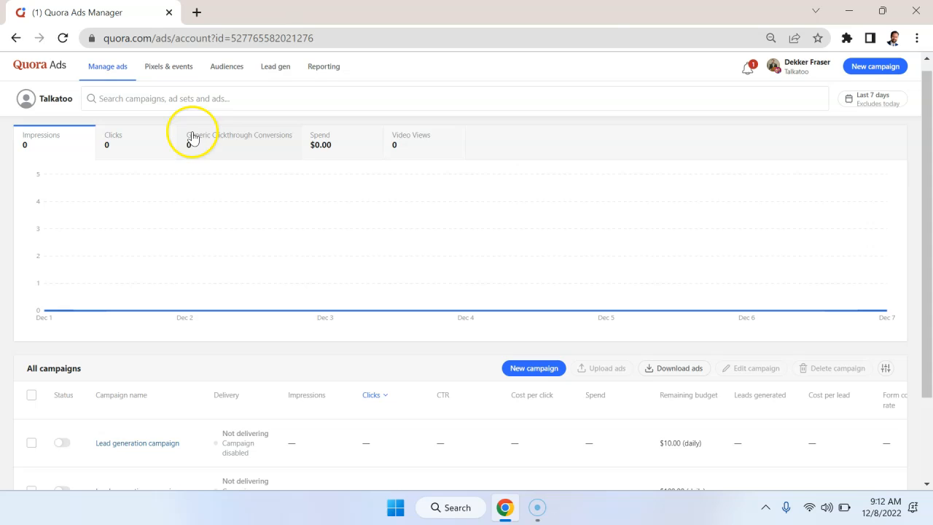
mouse_move(207, 79)
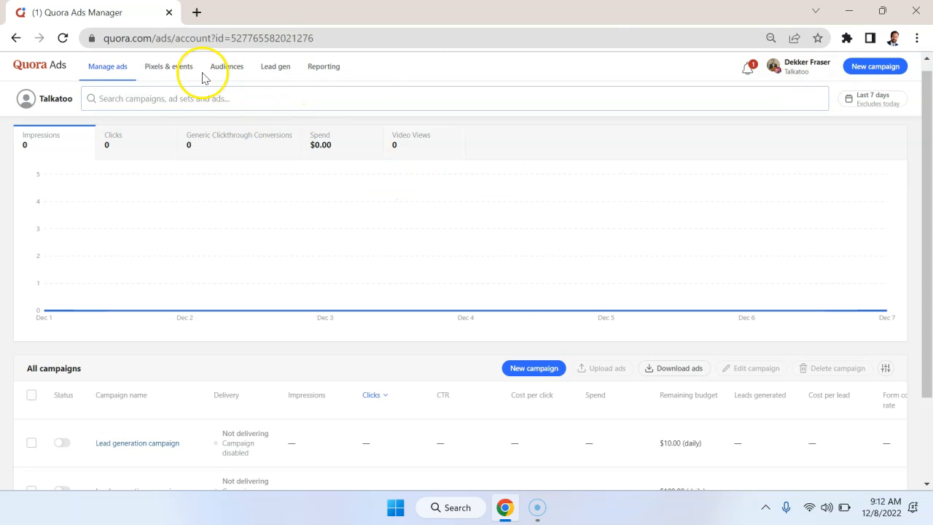
left_click(169, 67)
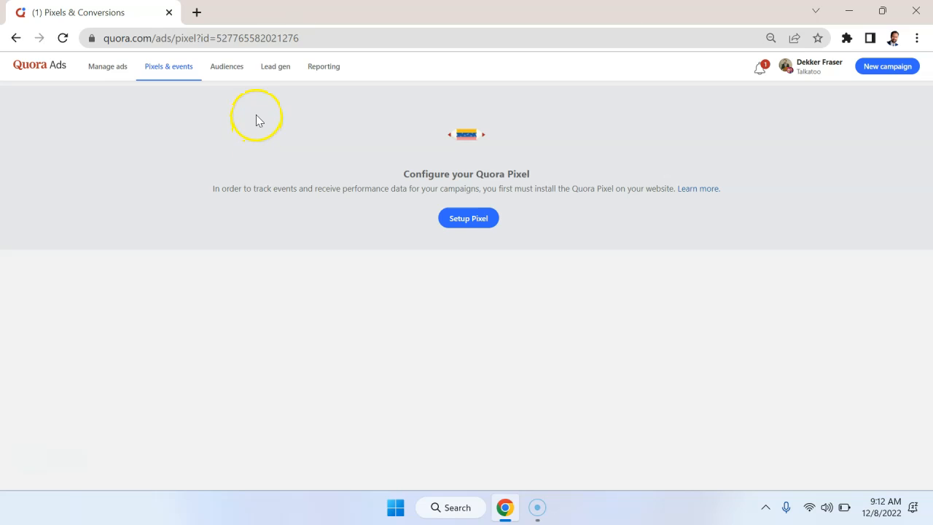
left_click(225, 67)
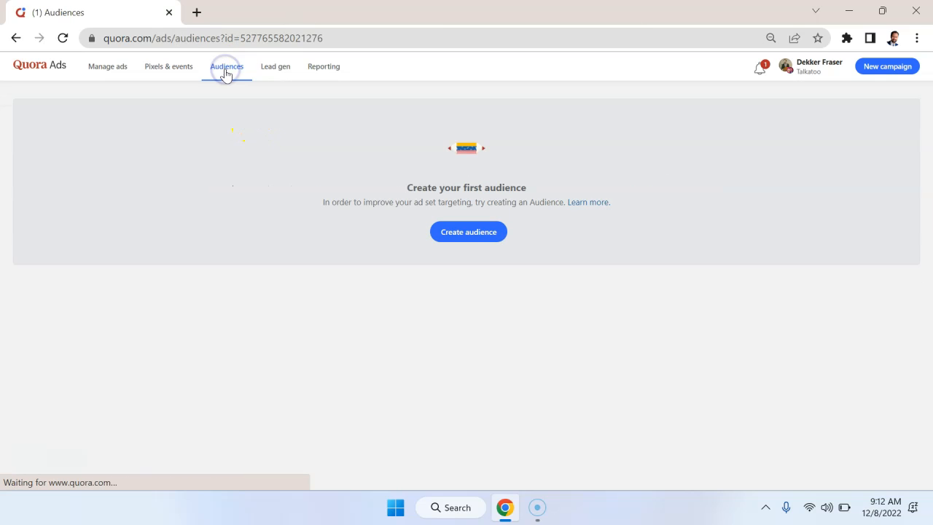
left_click(228, 68)
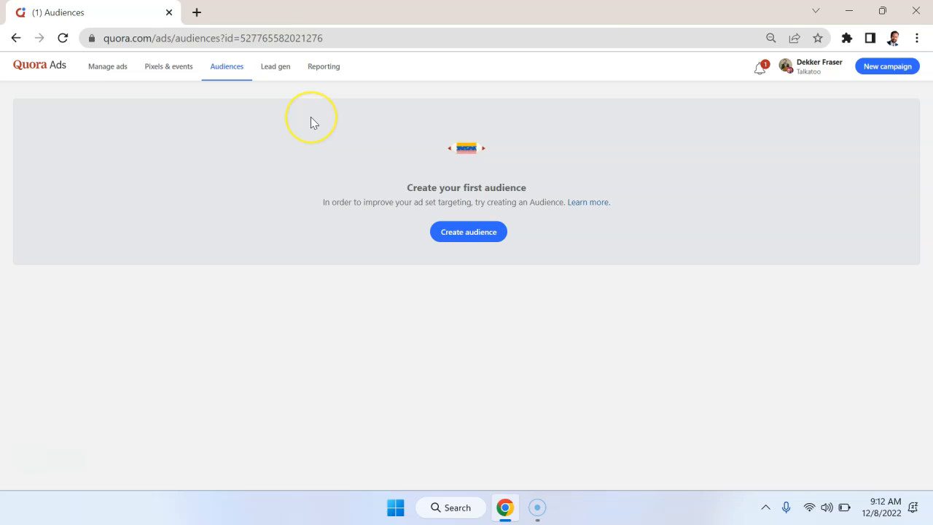
mouse_move(312, 98)
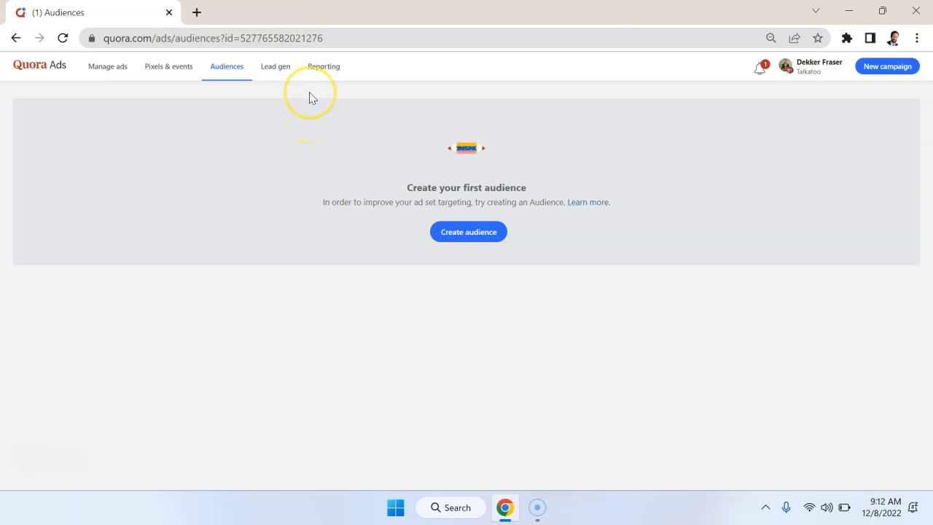
mouse_move(291, 89)
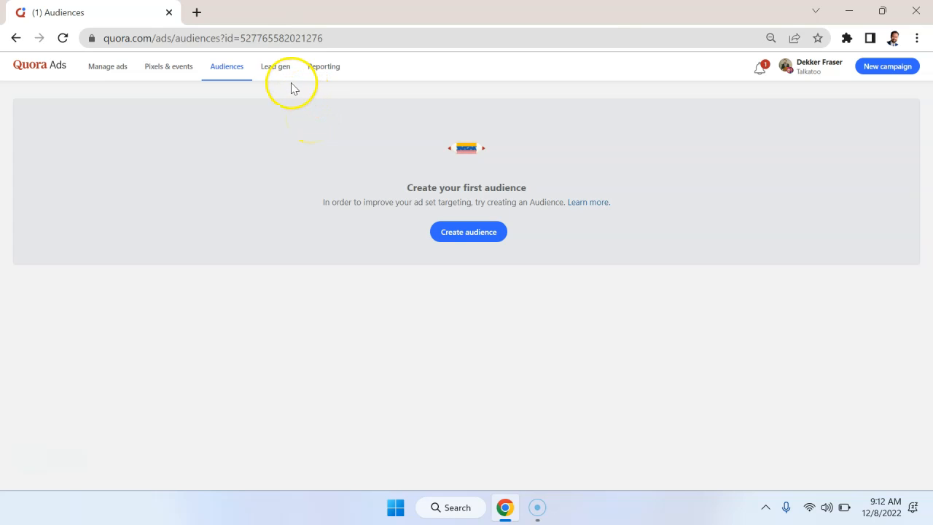
Step: View the Lead gen forms section, then land on the empty Reporting page
left_click(275, 68)
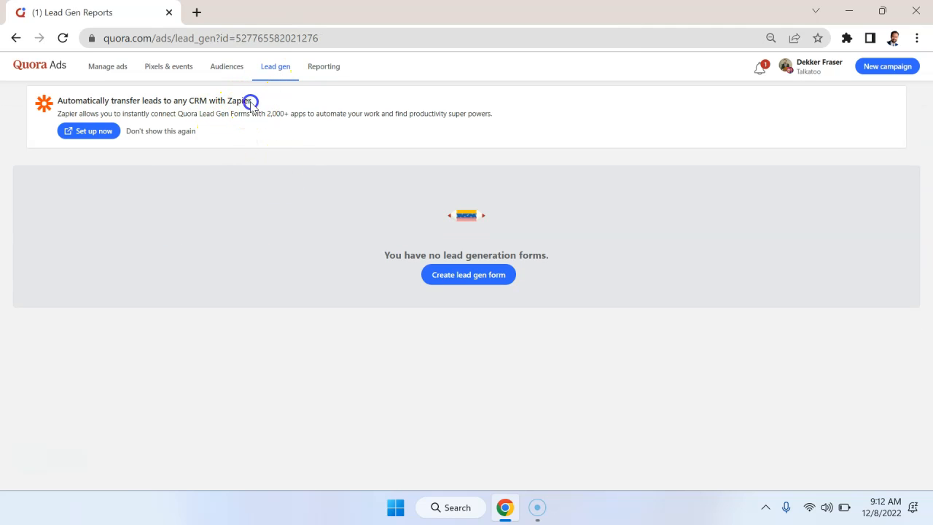
double_click(239, 101)
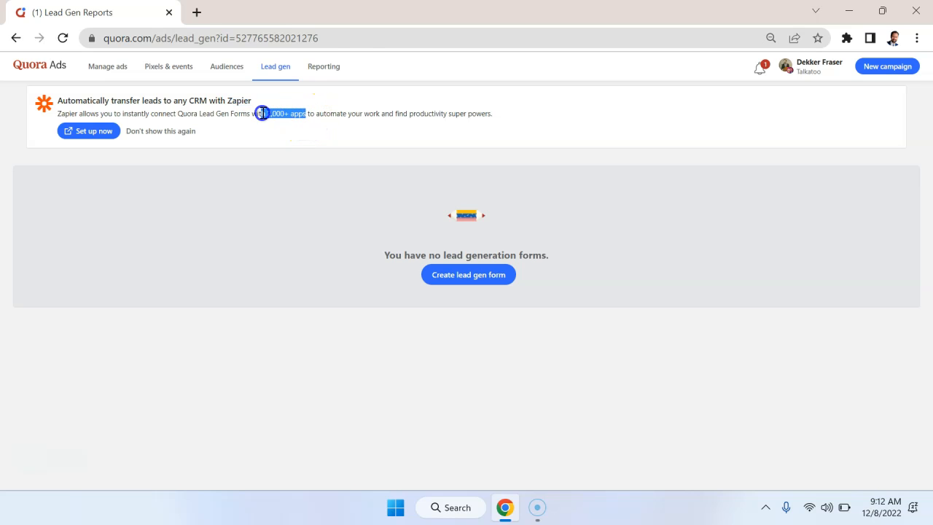
left_click(323, 67)
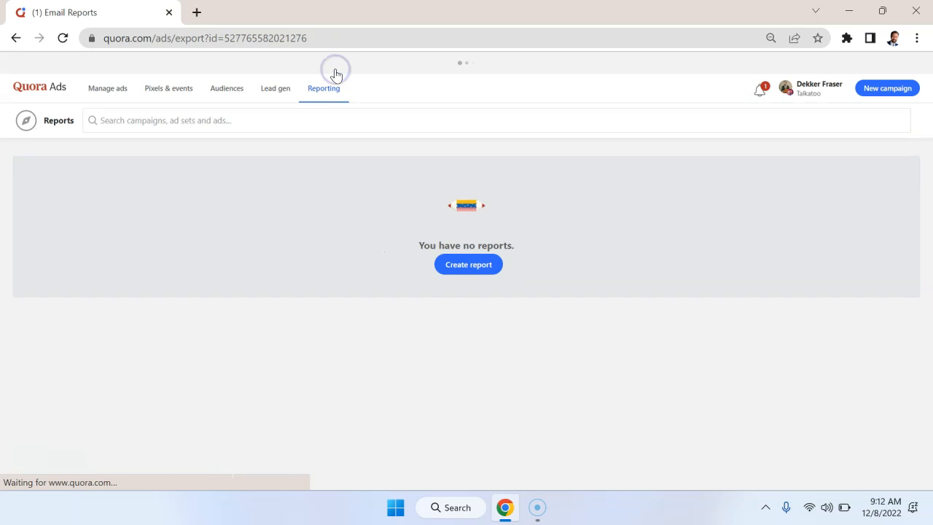